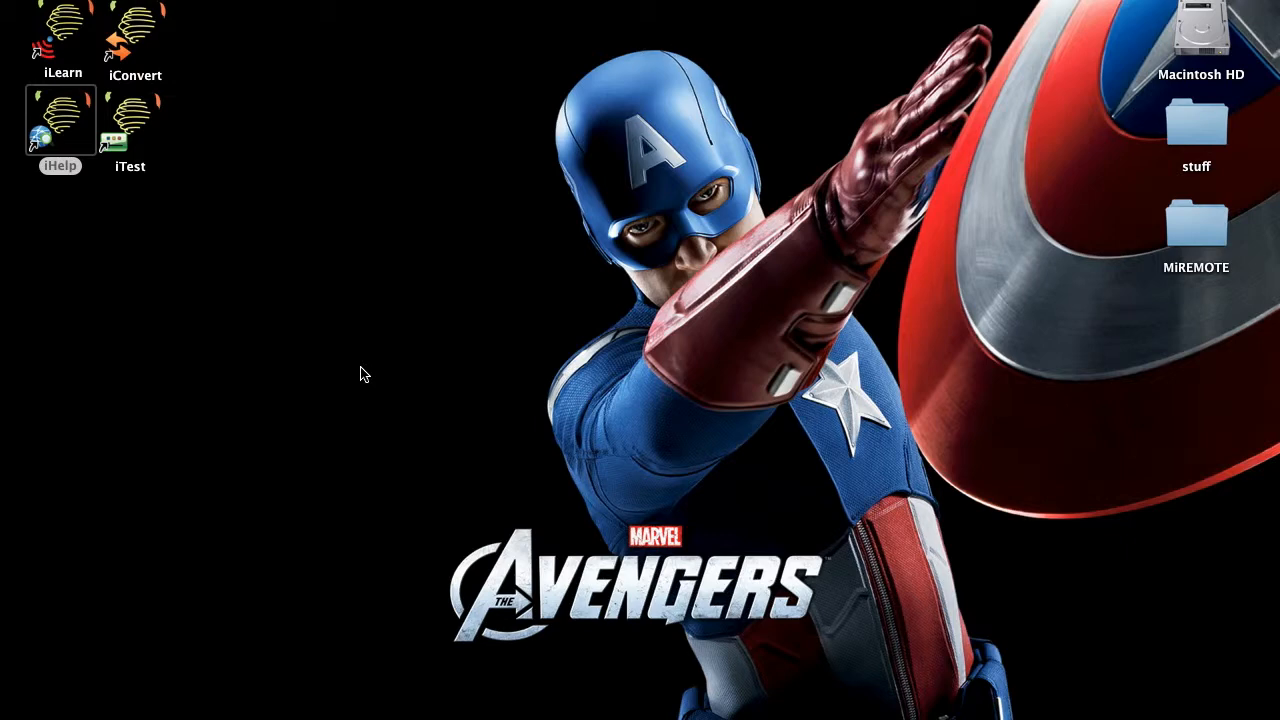
{"action": "mouse_move", "coordinate": [190, 114]}
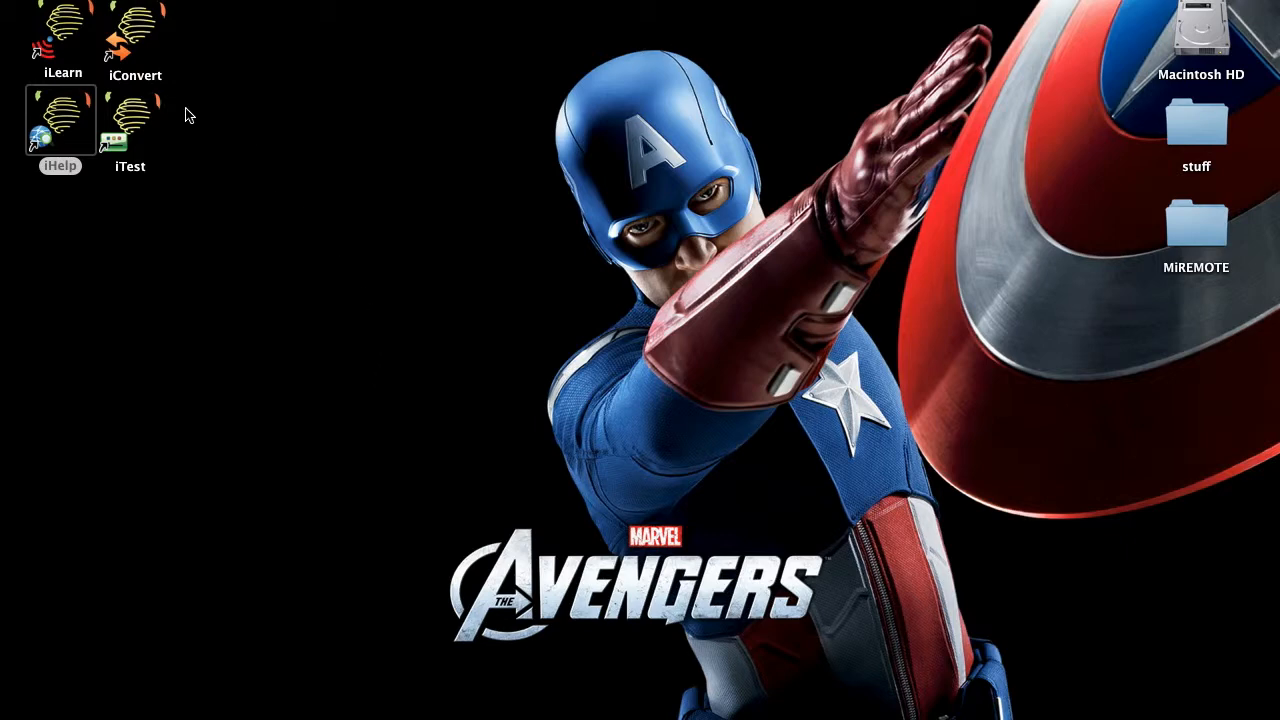
{"action": "mouse_move", "coordinate": [144, 30]}
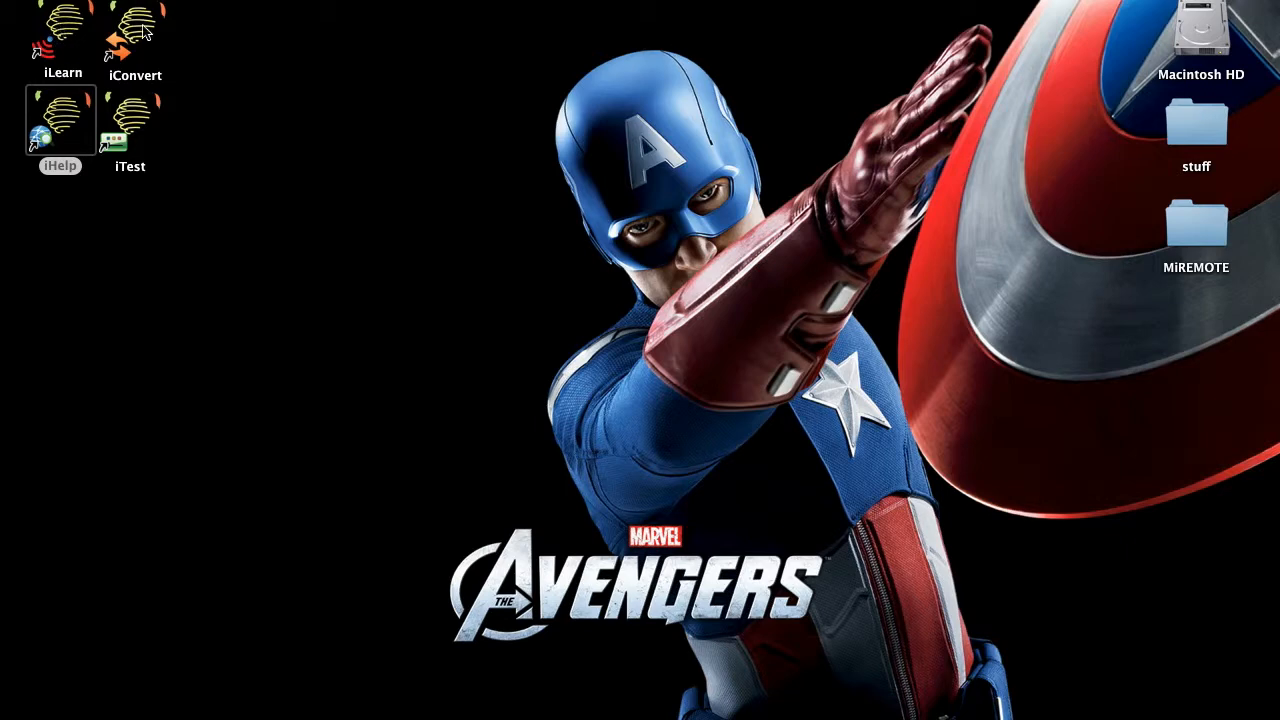
{"action": "mouse_move", "coordinate": [132, 124]}
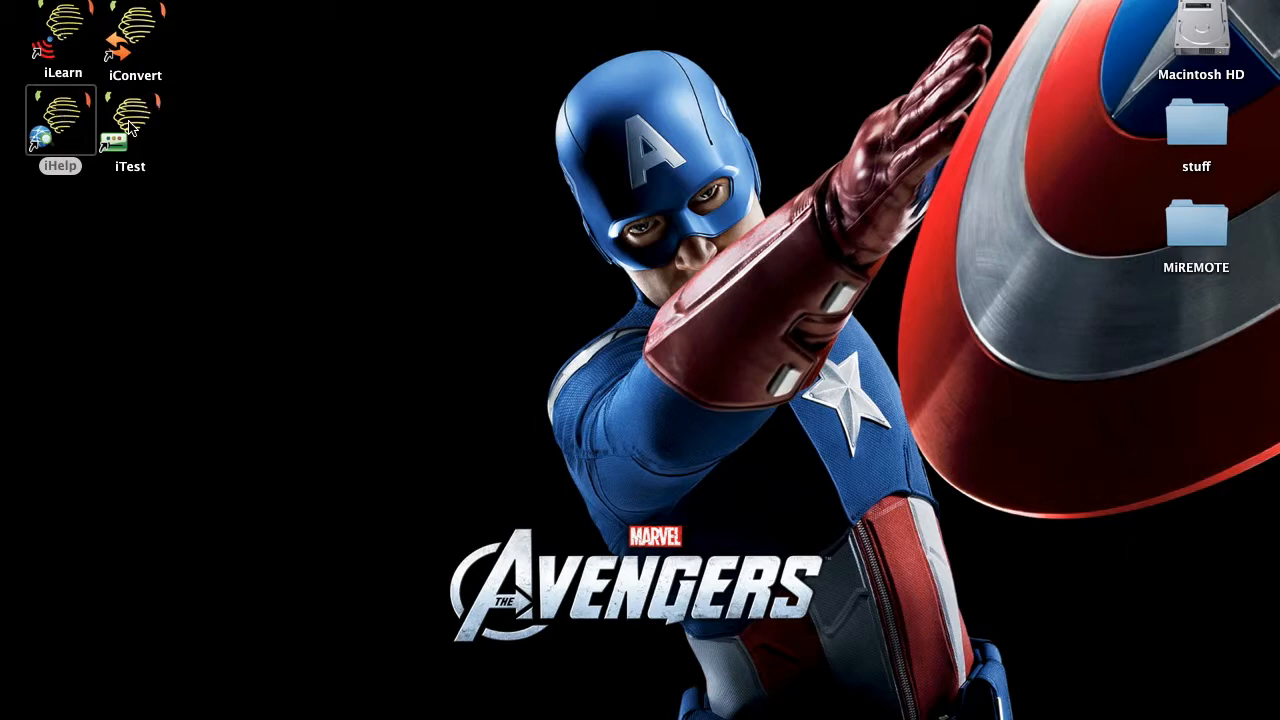
{"action": "mouse_move", "coordinate": [56, 30]}
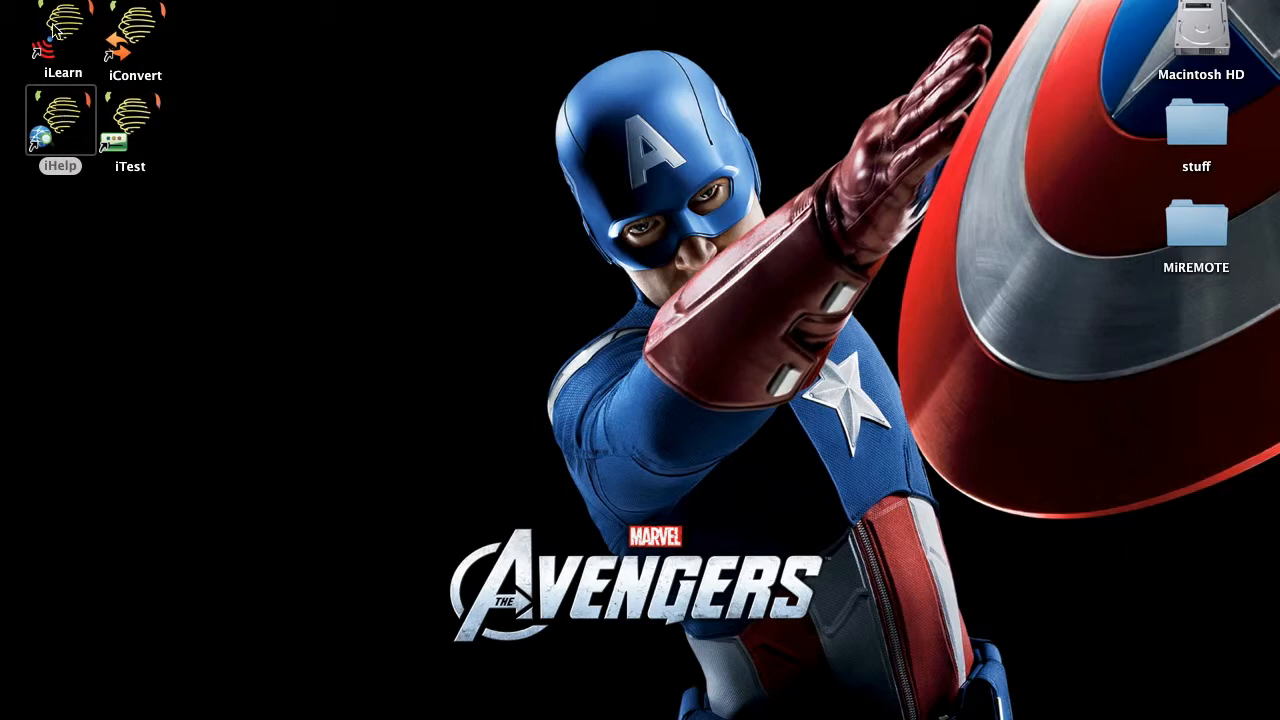
{"action": "mouse_move", "coordinate": [108, 82]}
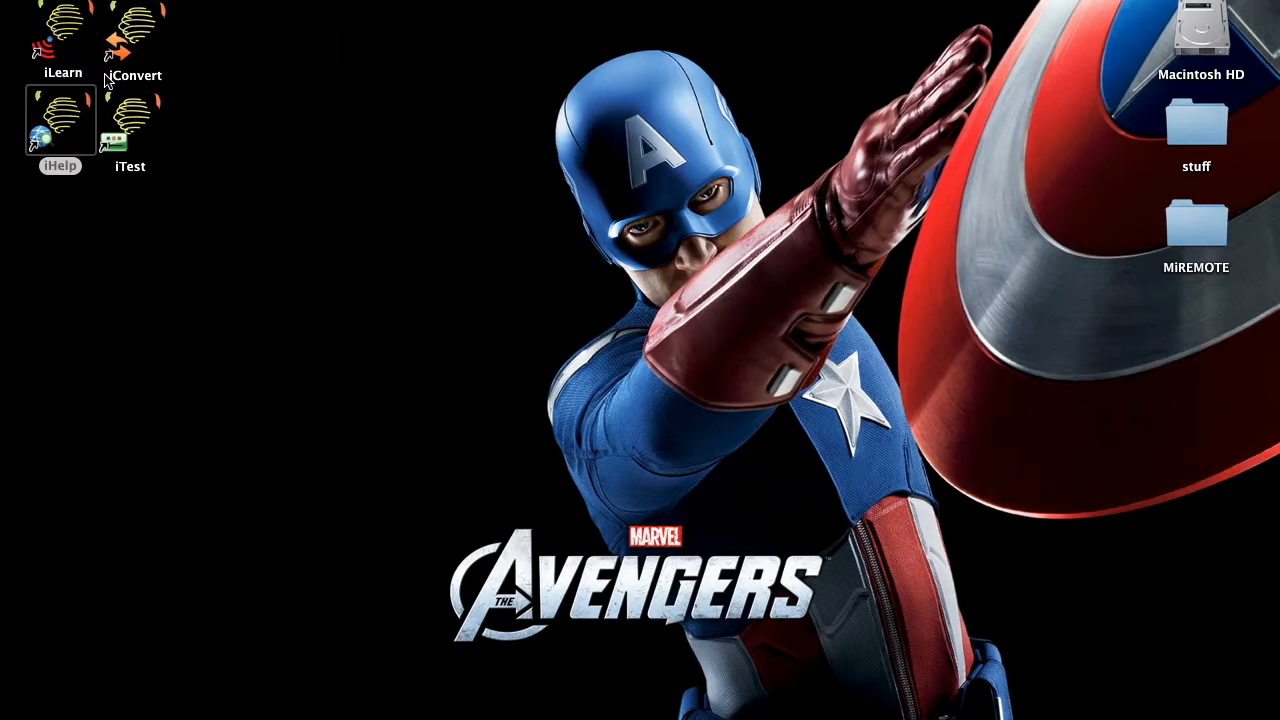
{"action": "mouse_move", "coordinate": [96, 60]}
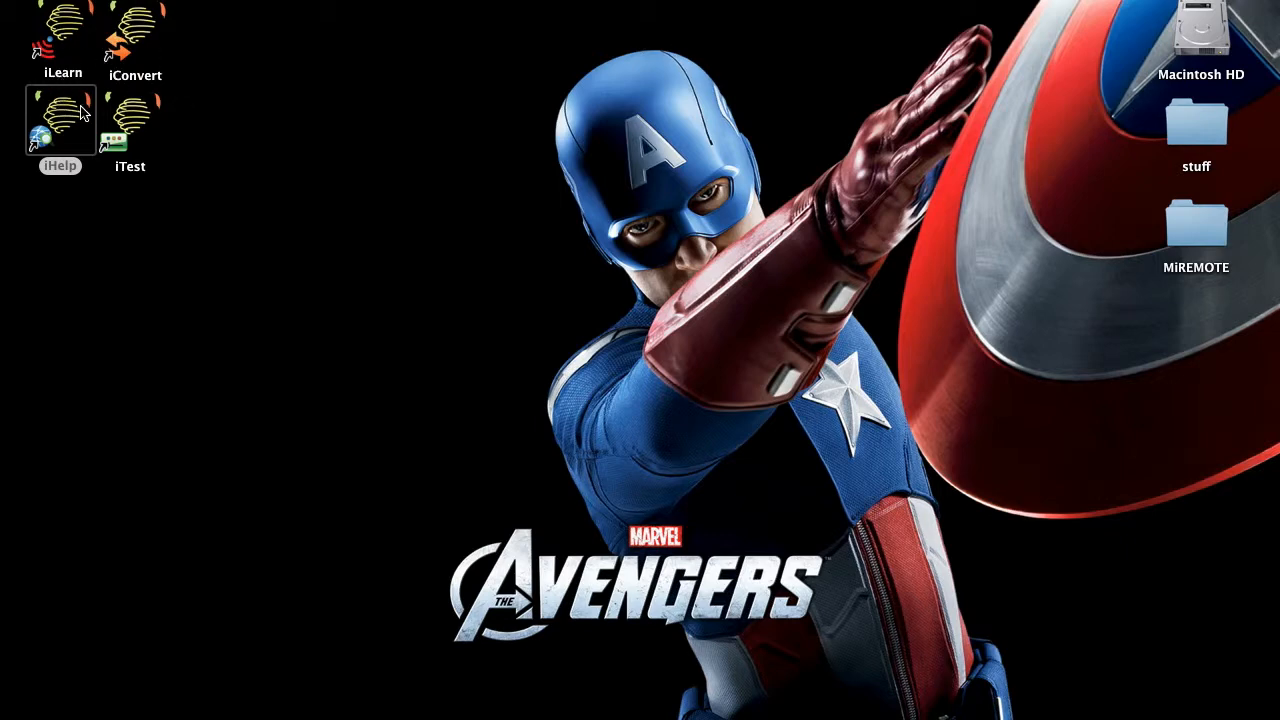
- Launch iHelp, move its window aside, and bring up actions for the iTachFlex at 10.0.0.88
{"action": "double_click", "coordinate": [60, 120]}
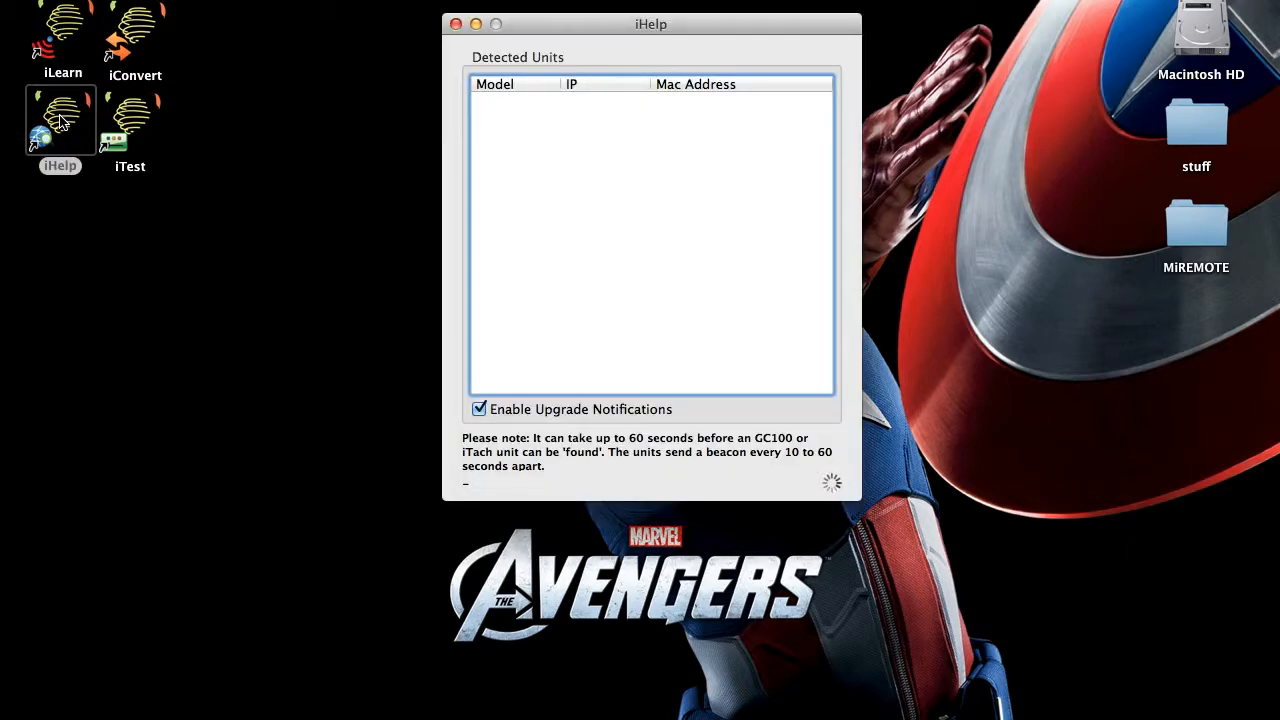
{"action": "left_click_drag", "start_coordinate": [652, 24], "coordinate": [570, 82]}
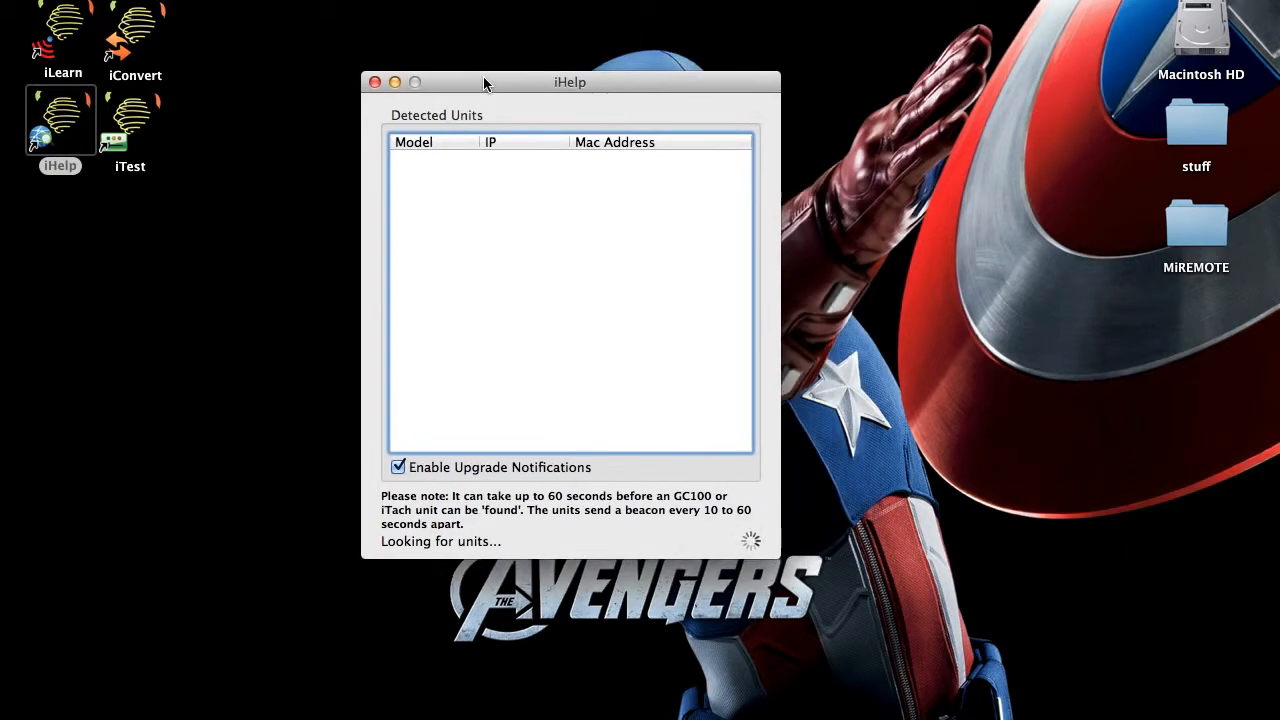
{"action": "left_click_drag", "start_coordinate": [484, 82], "coordinate": [490, 80]}
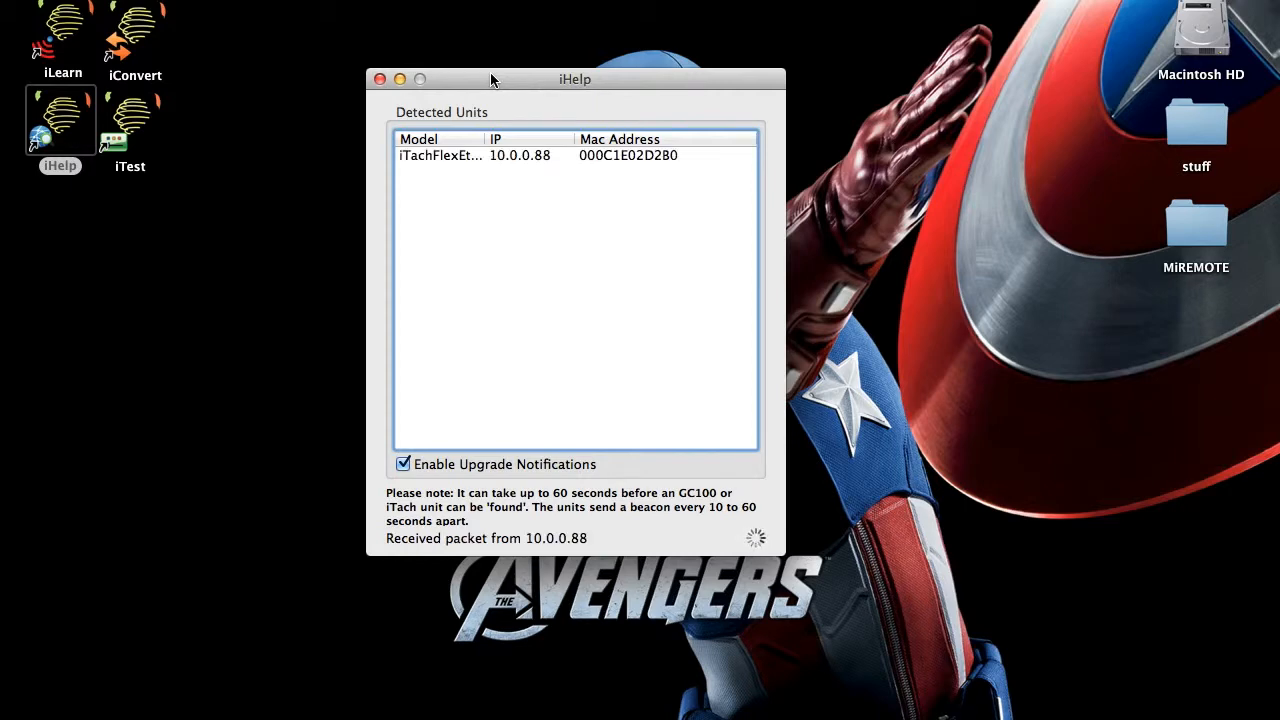
{"action": "mouse_move", "coordinate": [640, 168]}
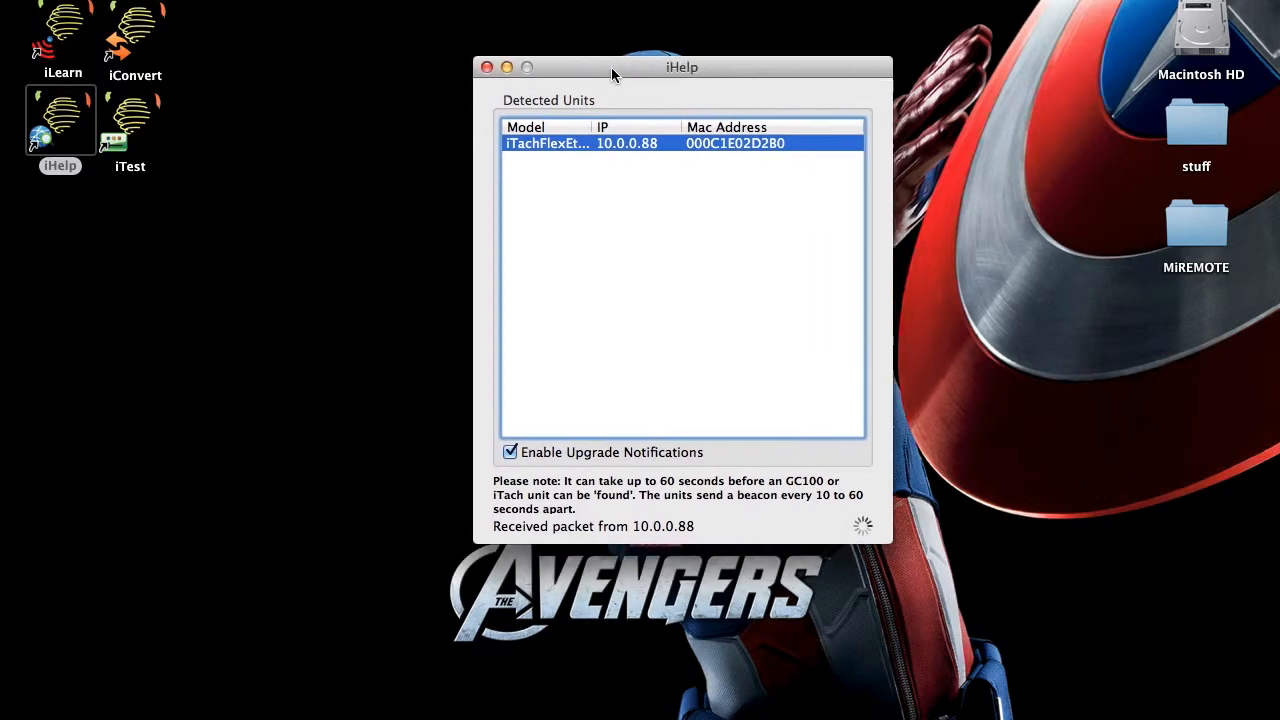
{"action": "left_click_drag", "start_coordinate": [612, 68], "coordinate": [632, 62]}
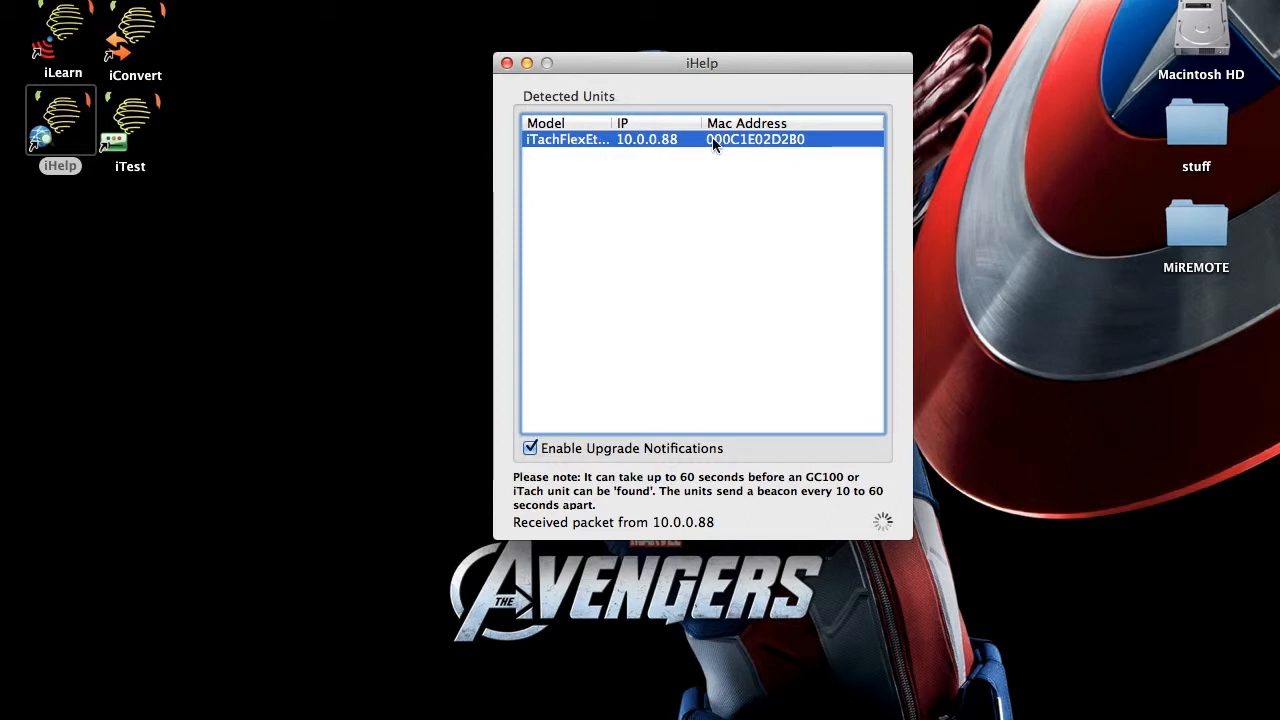
{"action": "mouse_move", "coordinate": [692, 144]}
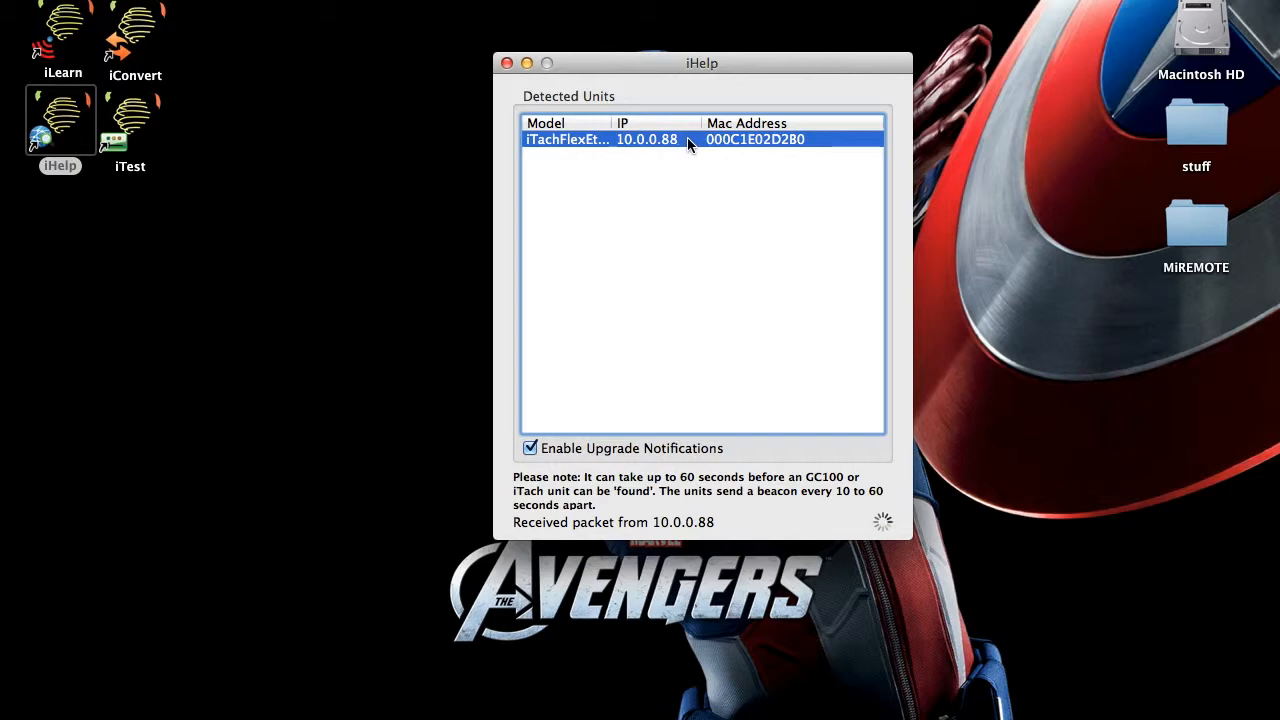
{"action": "right_click", "coordinate": [688, 140]}
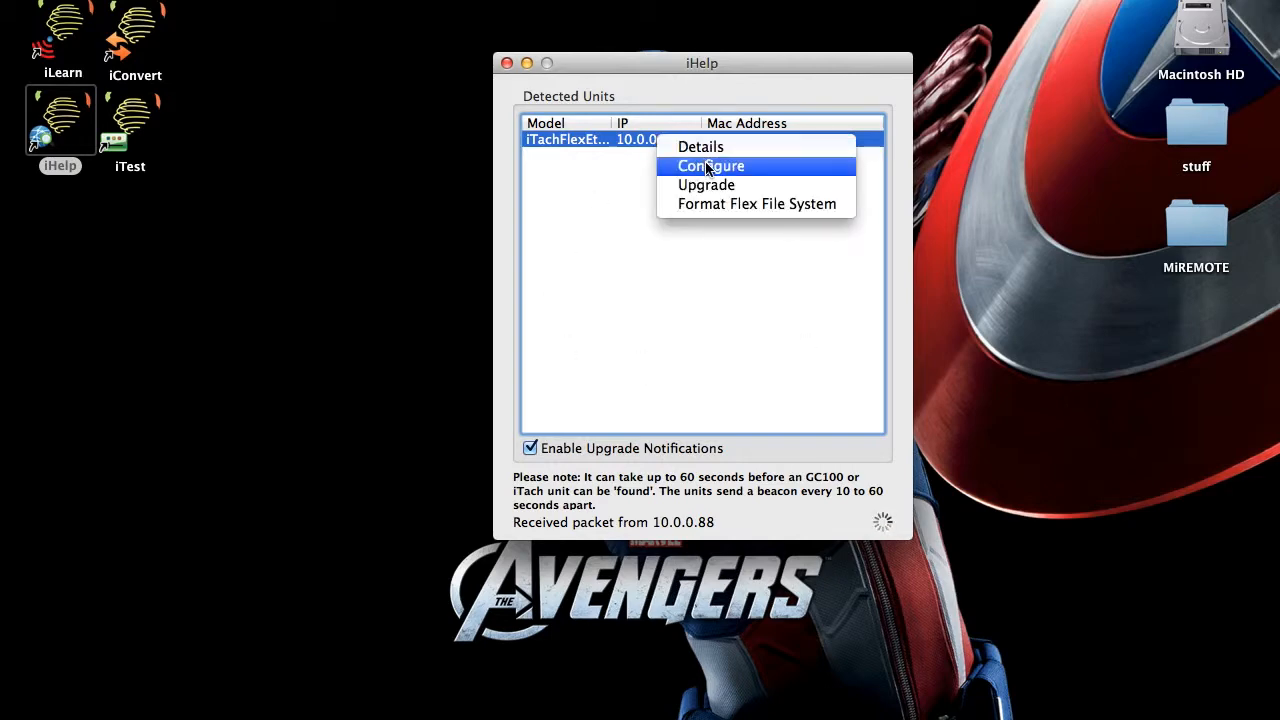
- Choose Configure for the unit and go to Network Settings on the 10.0.0.88 page
{"action": "left_click", "coordinate": [708, 164]}
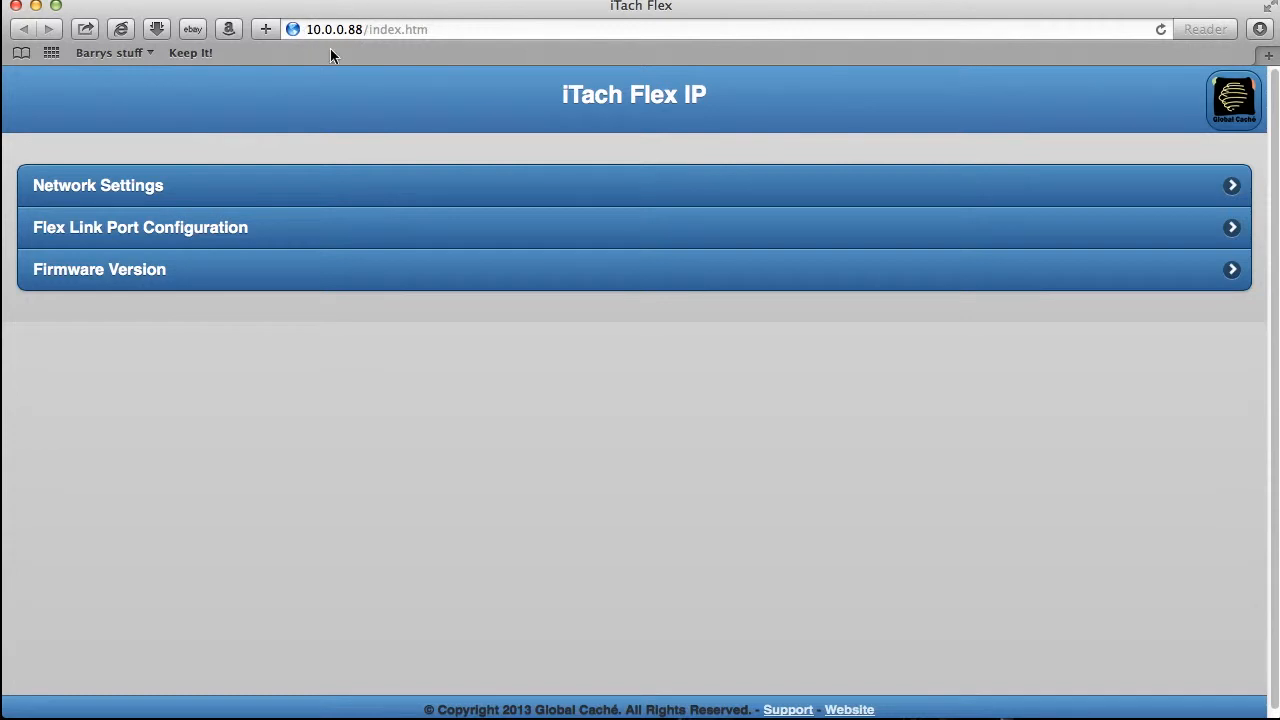
{"action": "mouse_move", "coordinate": [128, 224]}
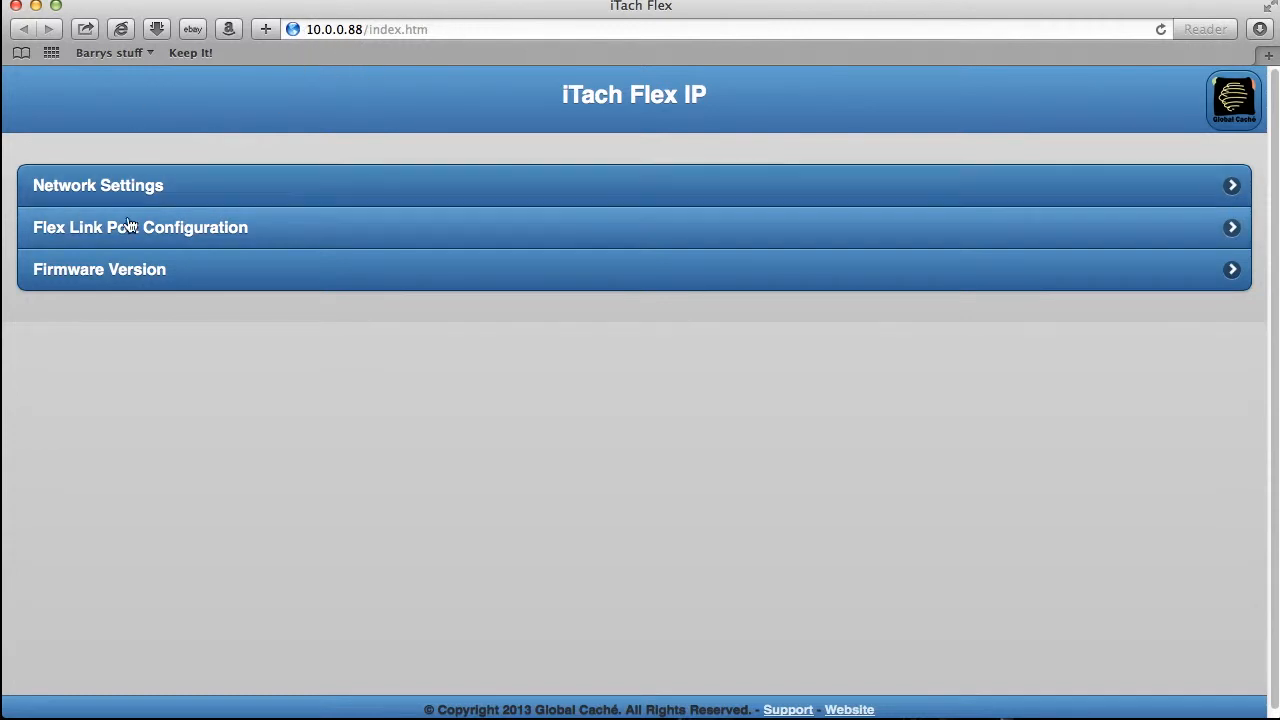
{"action": "left_click", "coordinate": [98, 184]}
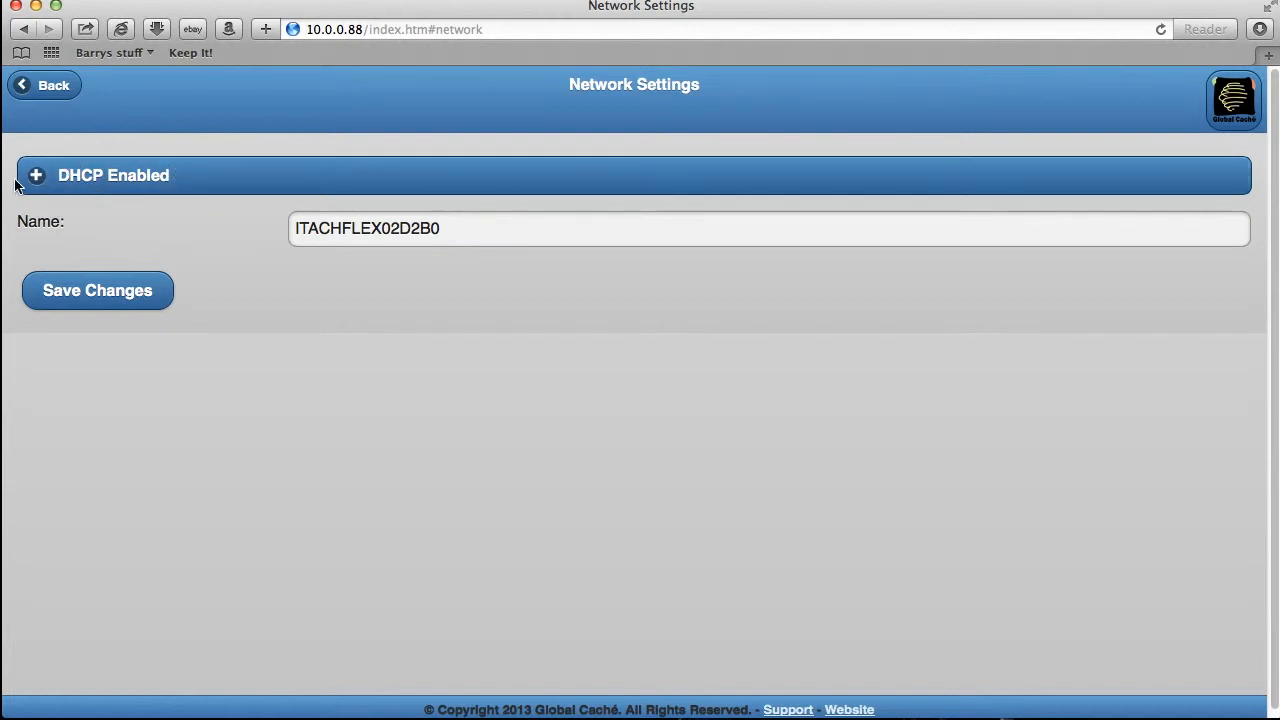
- Switch DHCP to Disabled, exposing static IP 10.0.0.88, gateway 10.0.0.138 and DNS
{"action": "left_click", "coordinate": [36, 176]}
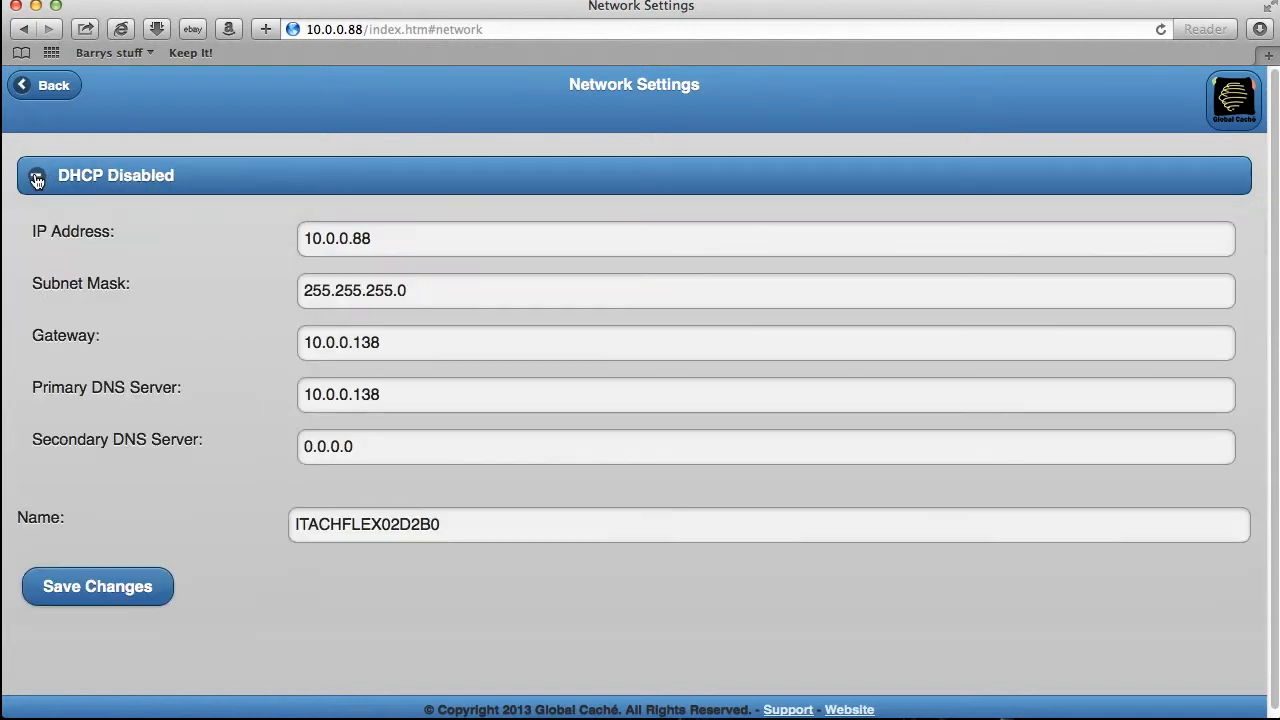
{"action": "left_click", "coordinate": [36, 176]}
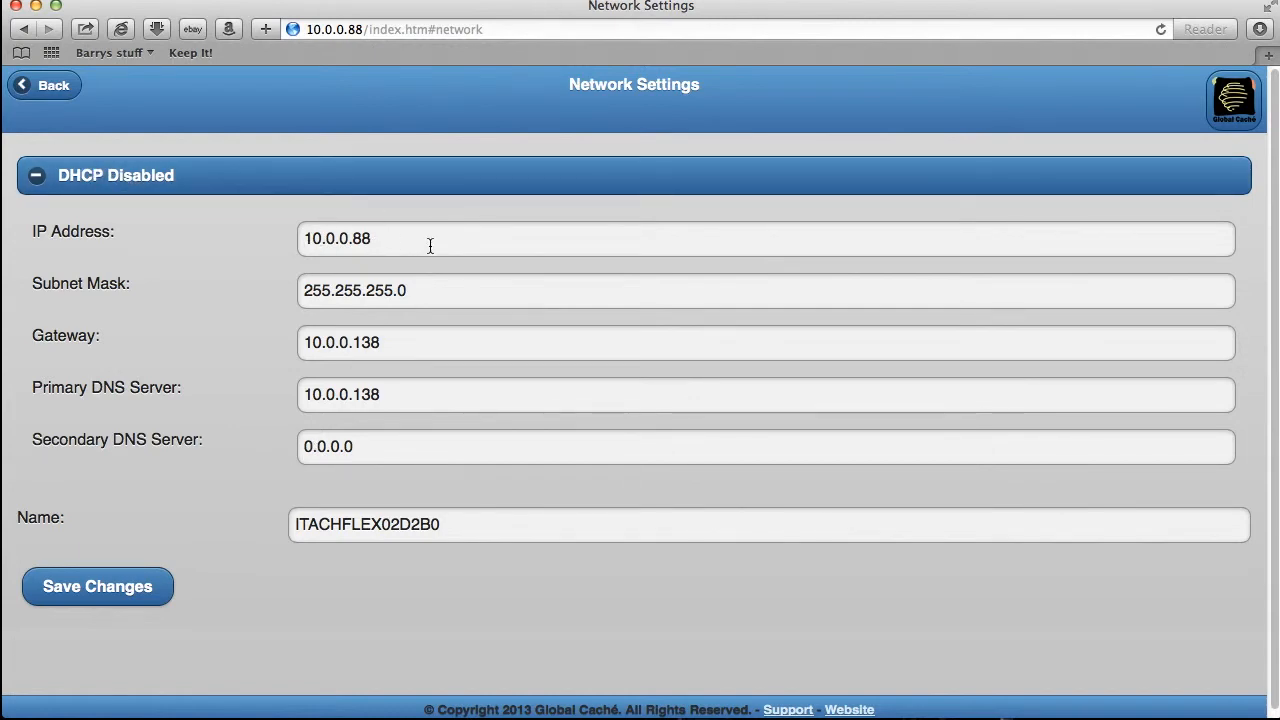
{"action": "mouse_move", "coordinate": [428, 272]}
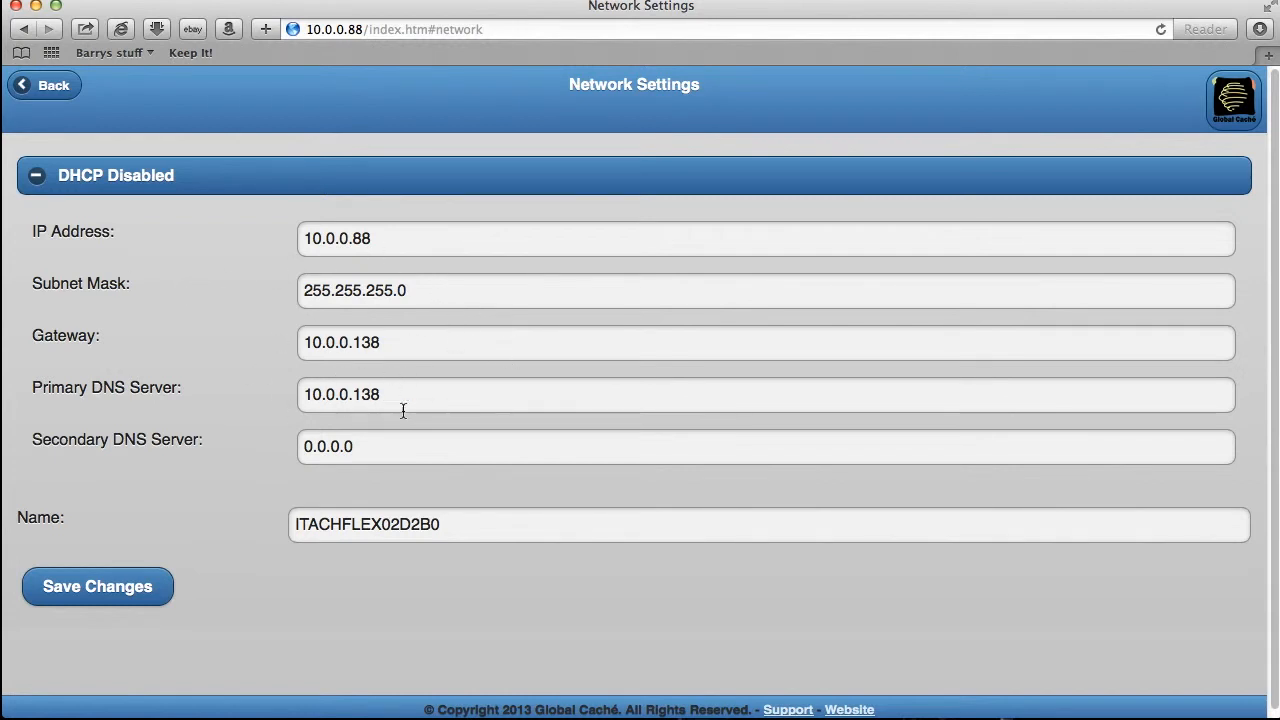
{"action": "mouse_move", "coordinate": [472, 316]}
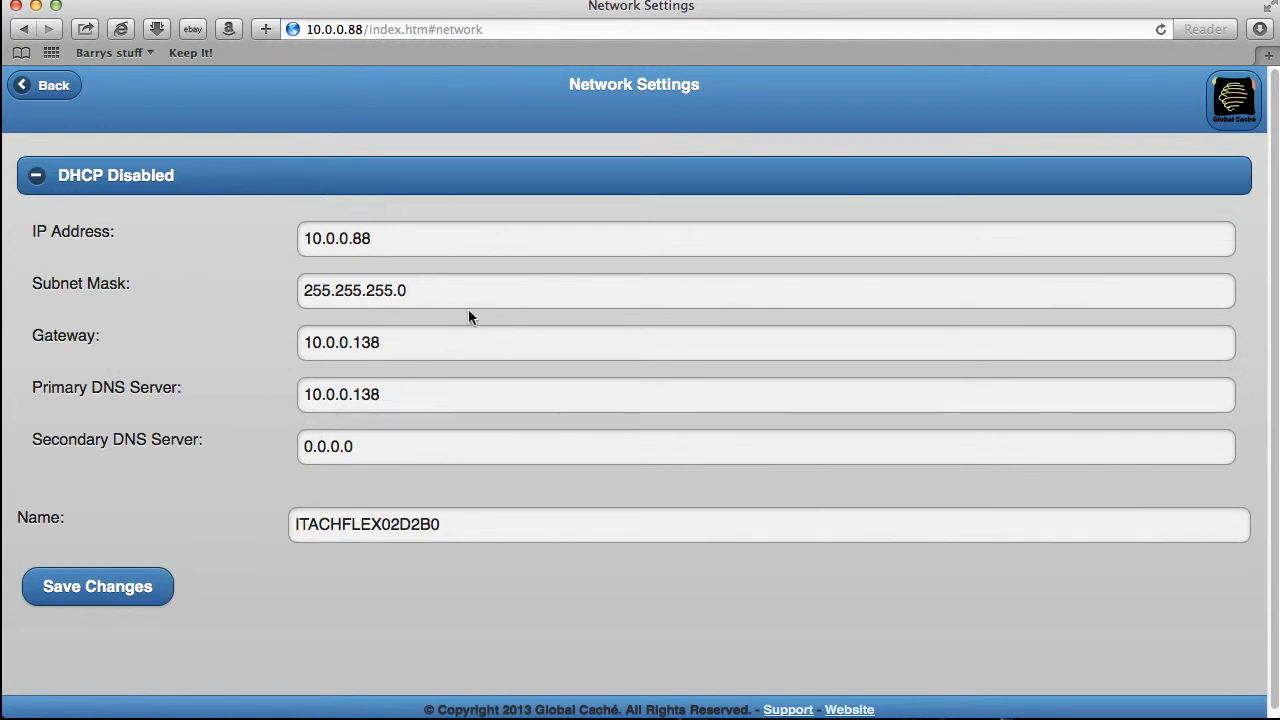
{"action": "mouse_move", "coordinate": [228, 284]}
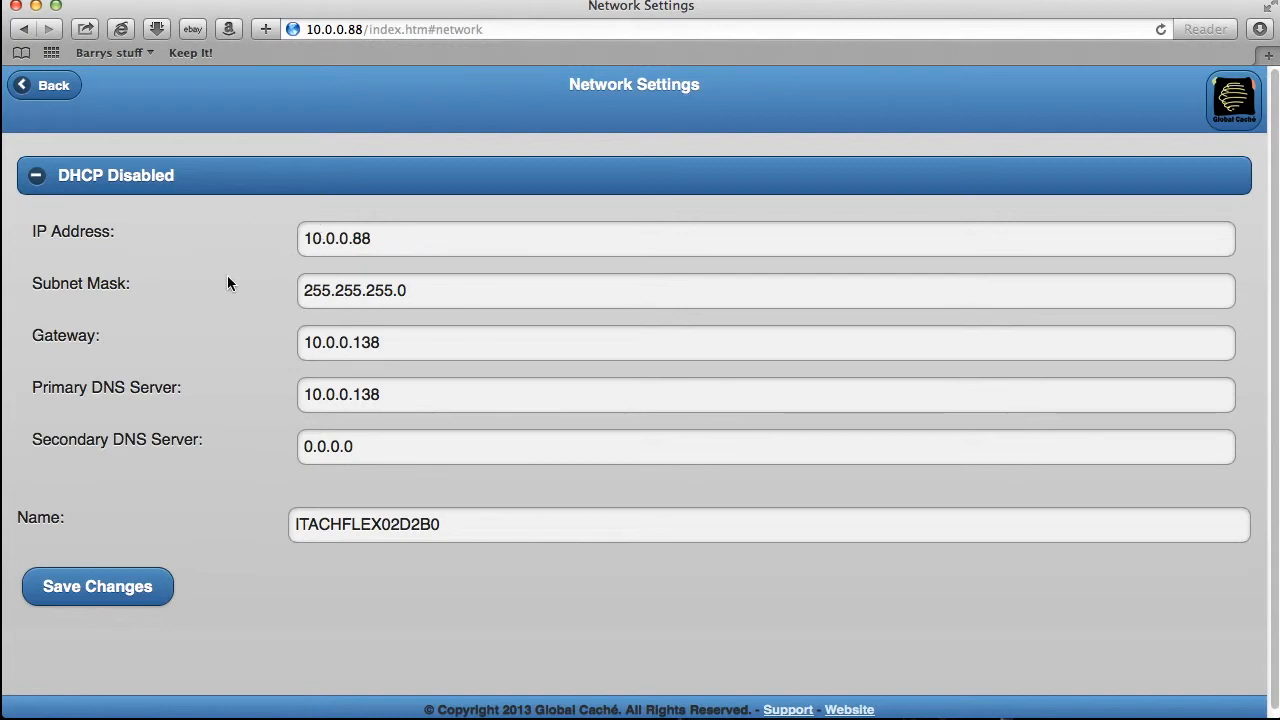
{"action": "mouse_move", "coordinate": [176, 512]}
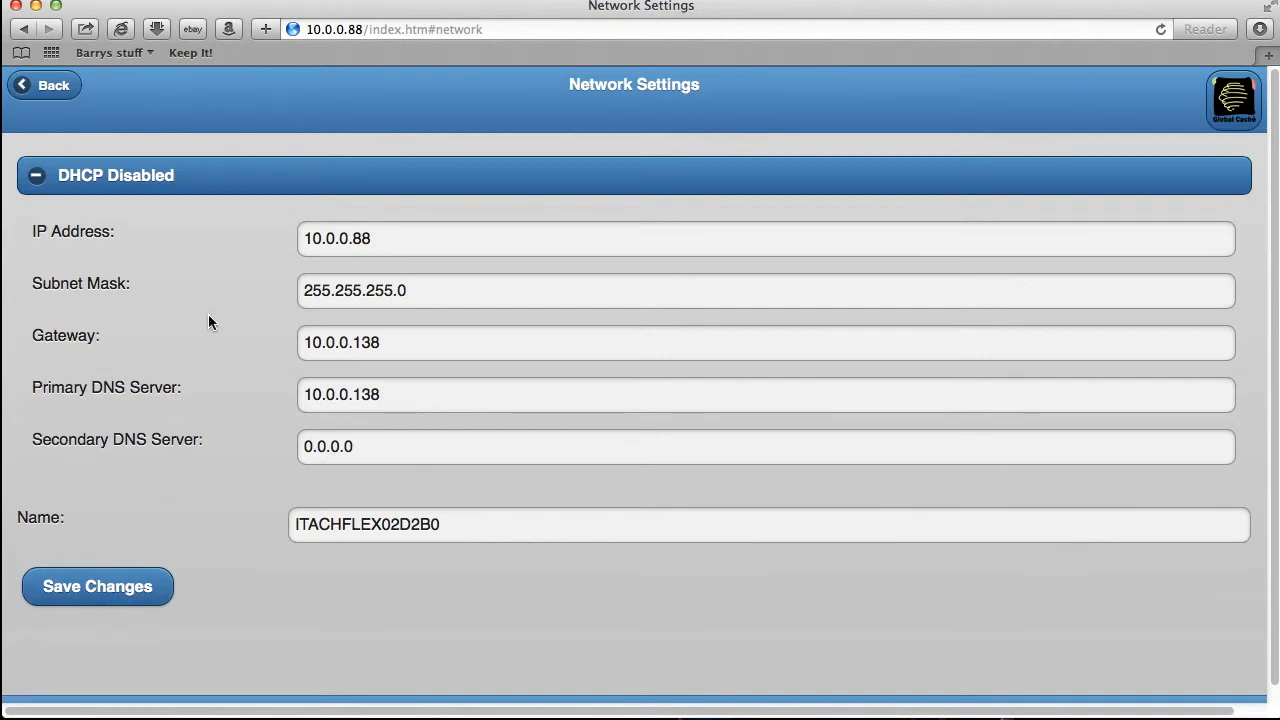
- Save the static settings, let the unit reboot, and return to Network Settings
{"action": "left_click", "coordinate": [96, 586]}
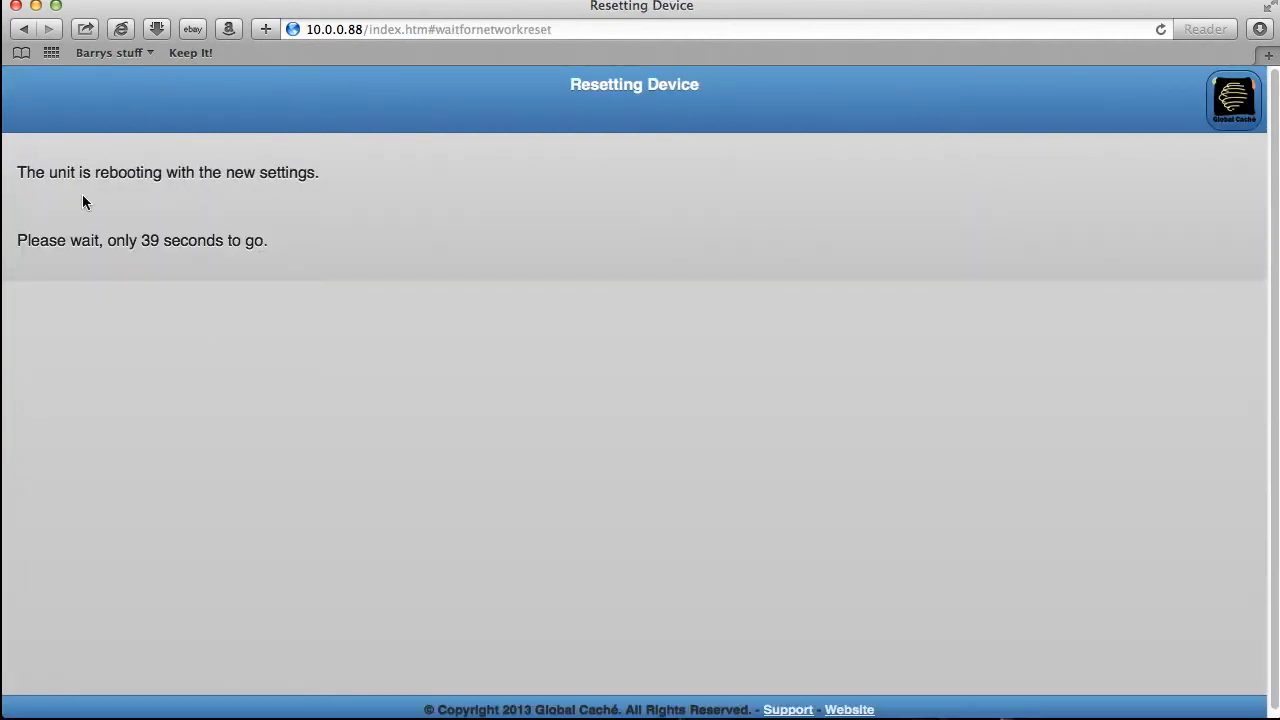
{"action": "mouse_move", "coordinate": [238, 248]}
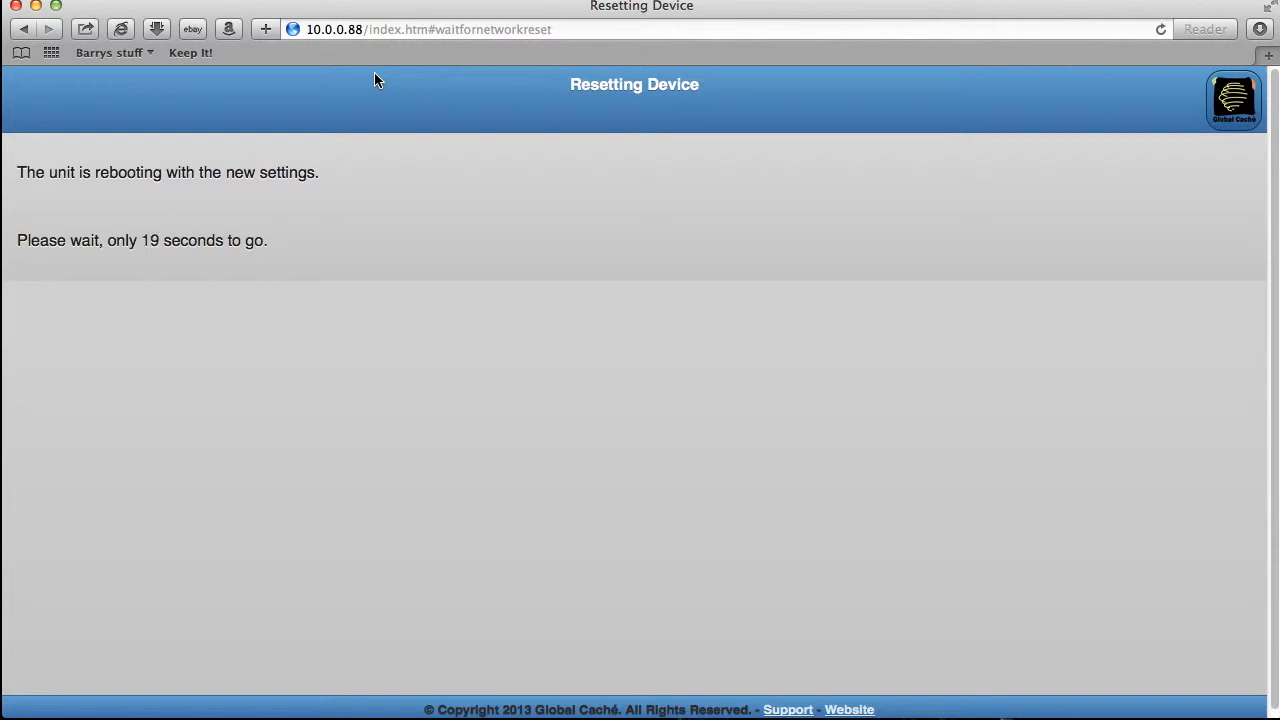
{"action": "mouse_move", "coordinate": [156, 288]}
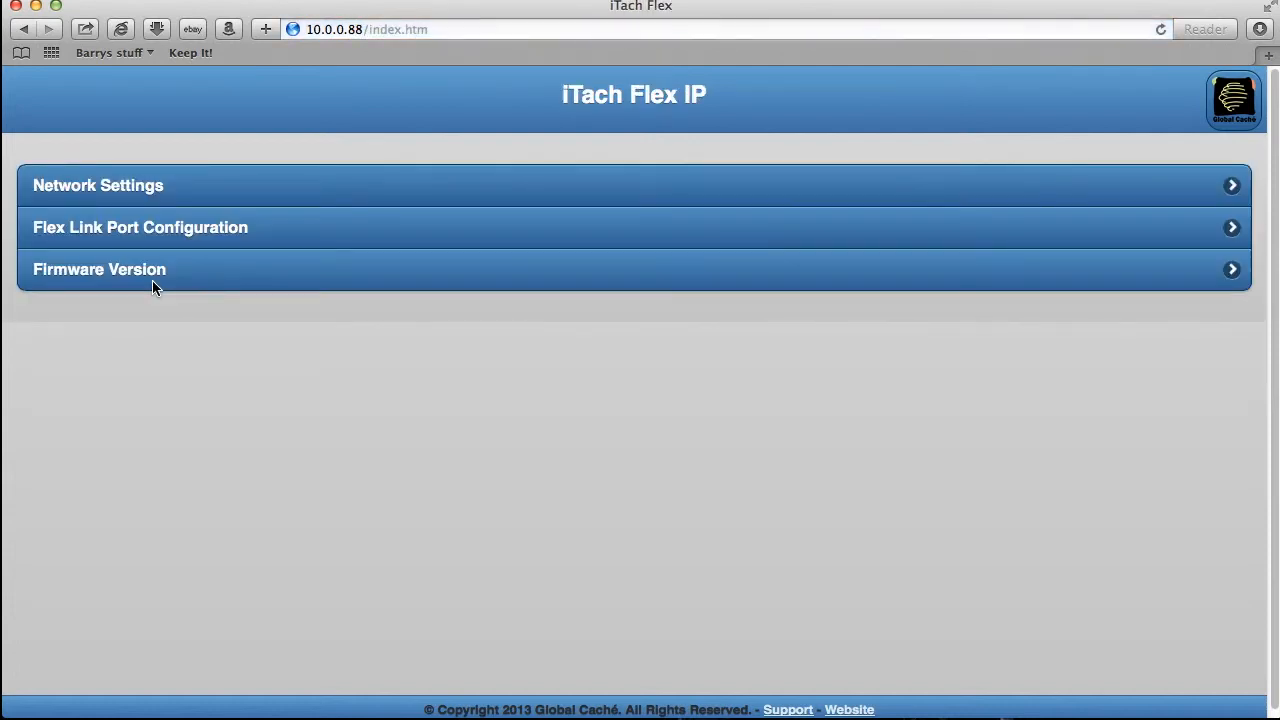
{"action": "mouse_move", "coordinate": [480, 22]}
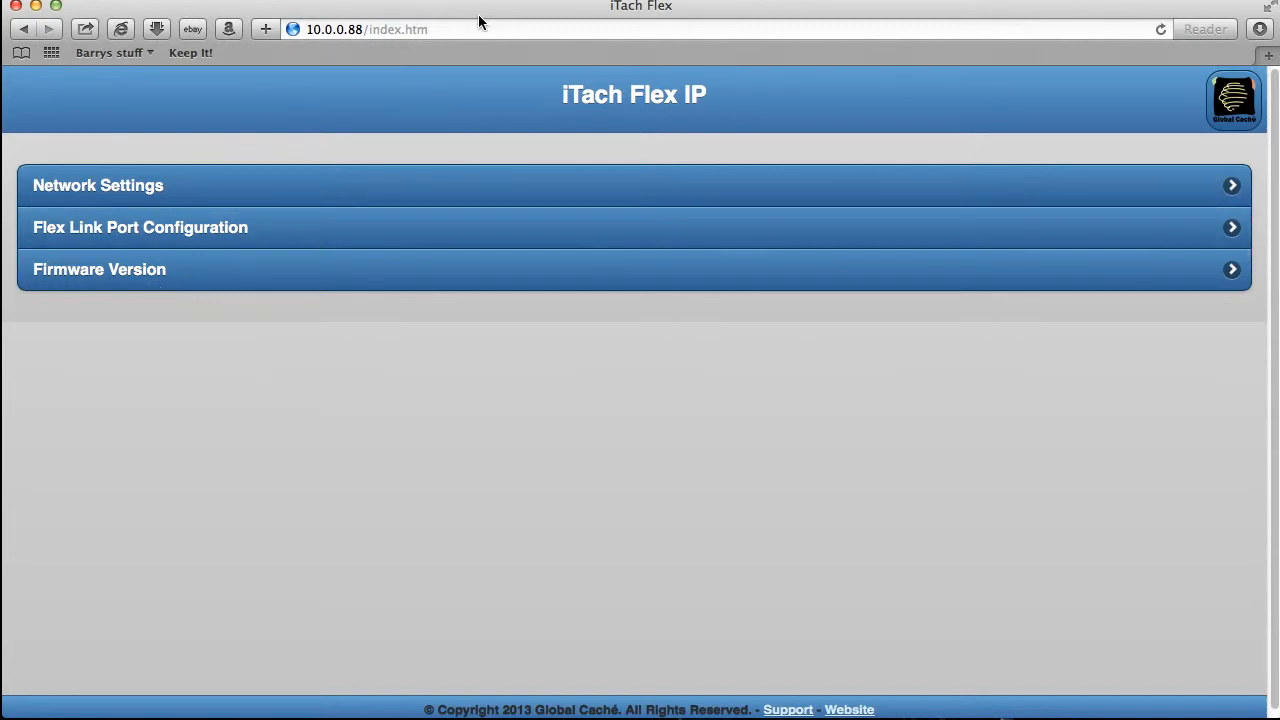
{"action": "mouse_move", "coordinate": [72, 192]}
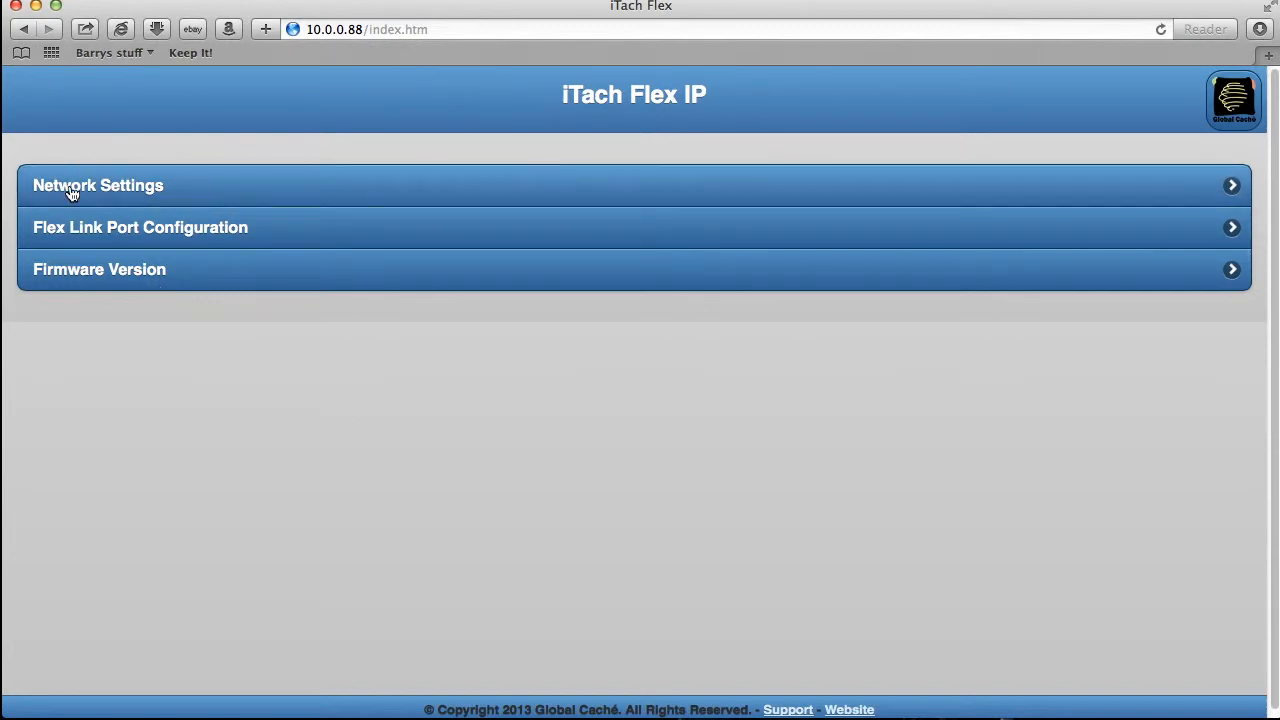
{"action": "left_click", "coordinate": [98, 184]}
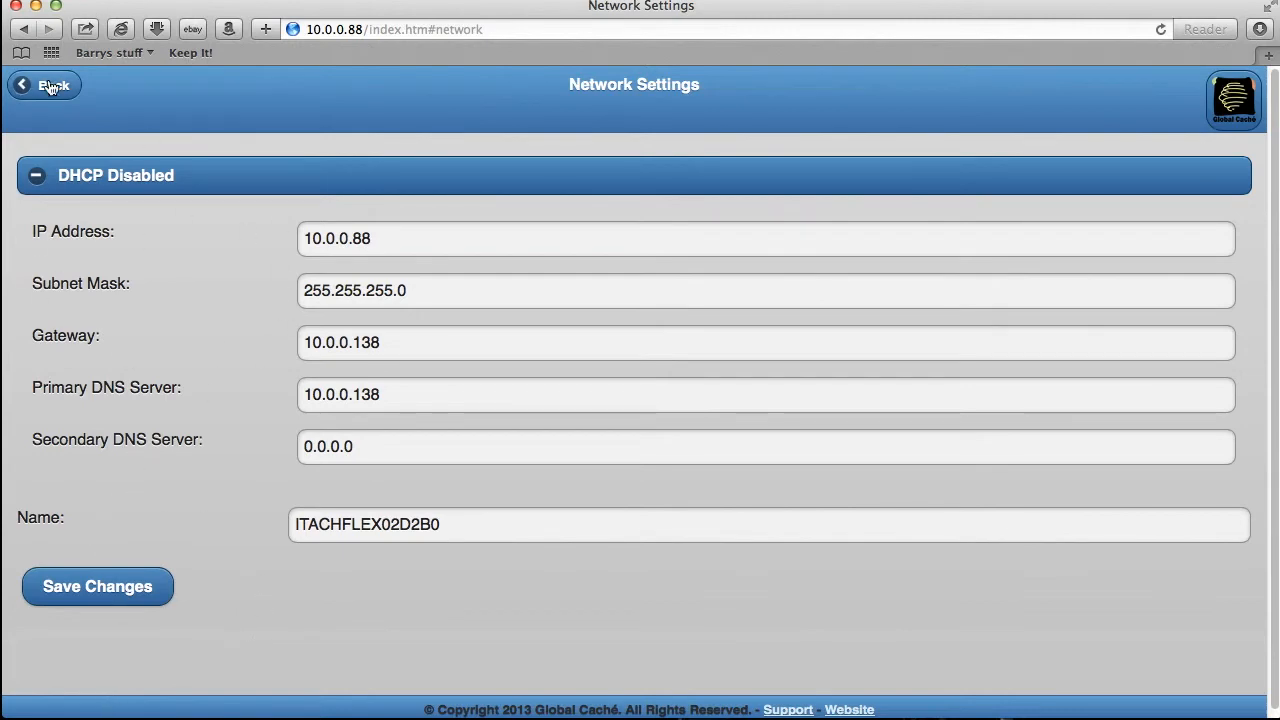
- Go back from Network Settings to the iTach Flex main menu
{"action": "left_click", "coordinate": [44, 84]}
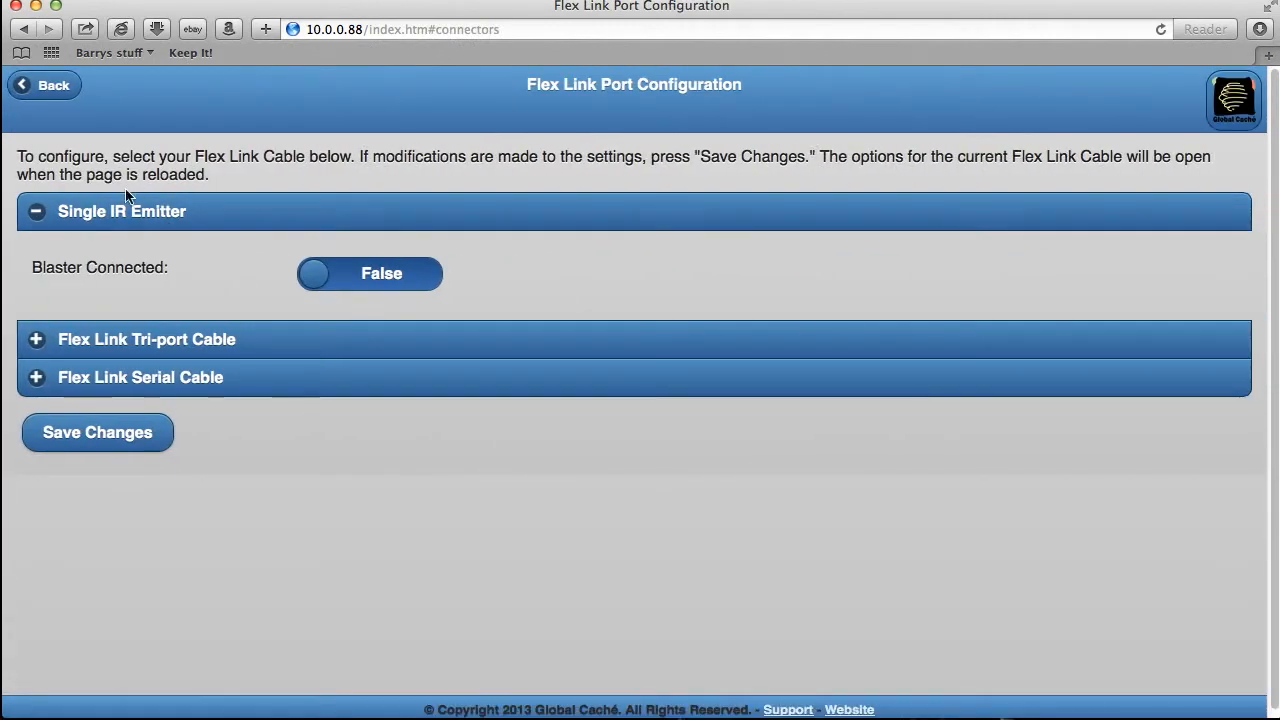
{"action": "mouse_move", "coordinate": [148, 356]}
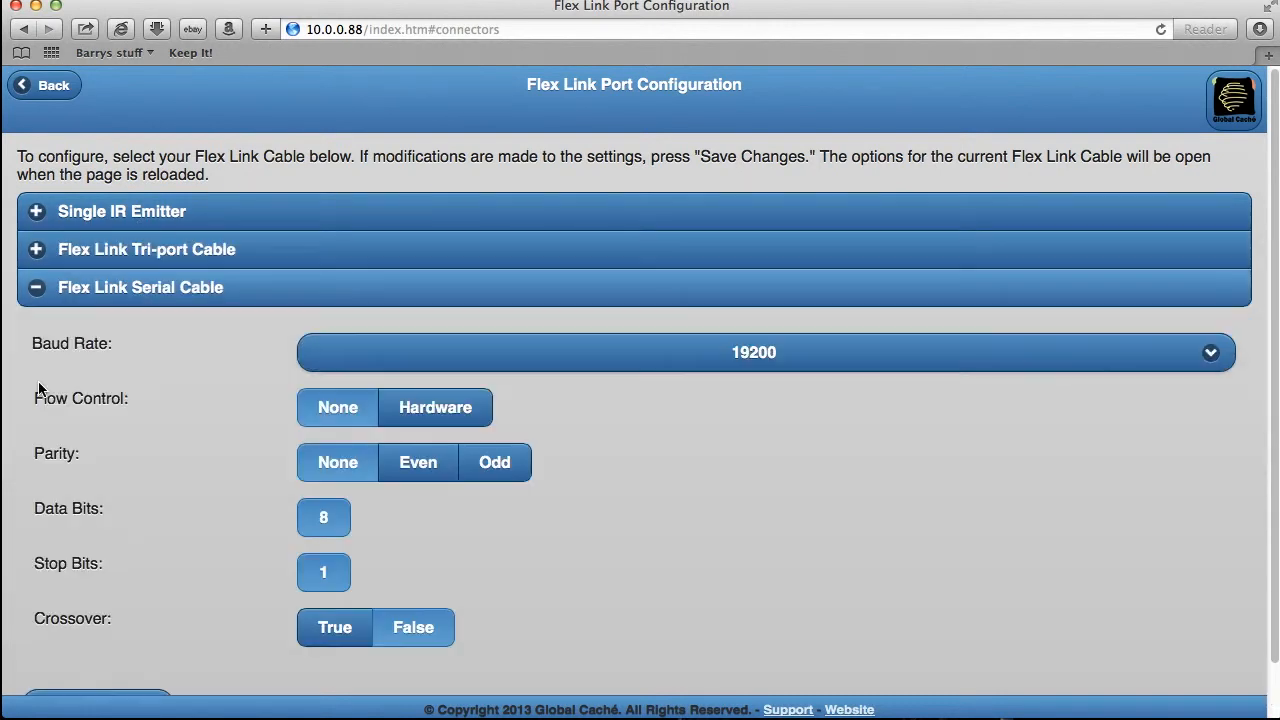
{"action": "mouse_move", "coordinate": [220, 458]}
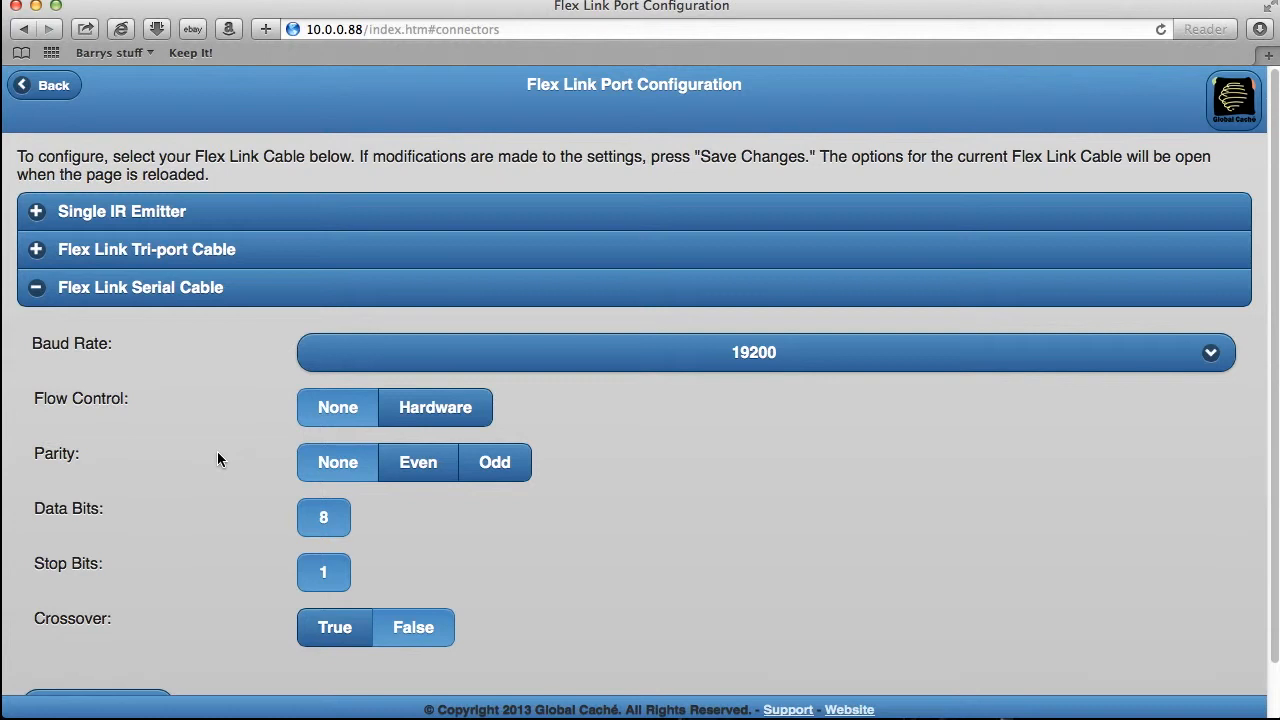
{"action": "mouse_move", "coordinate": [212, 458]}
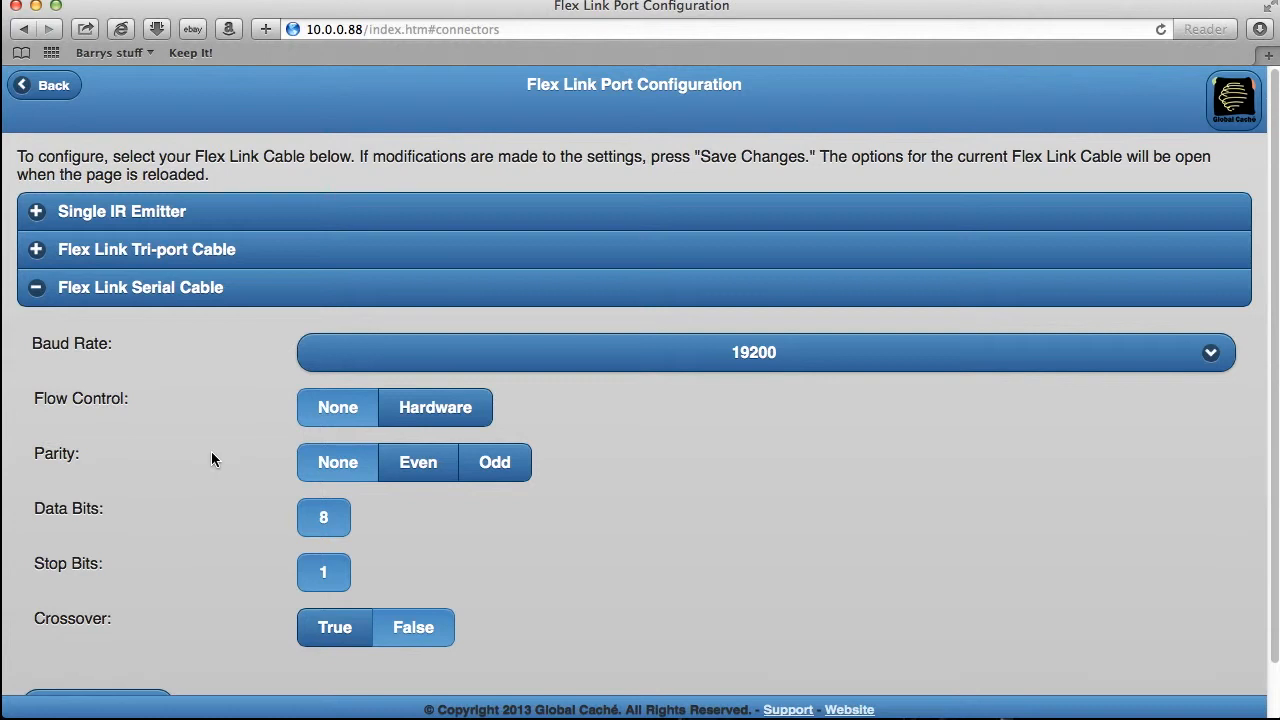
{"action": "mouse_move", "coordinate": [208, 458]}
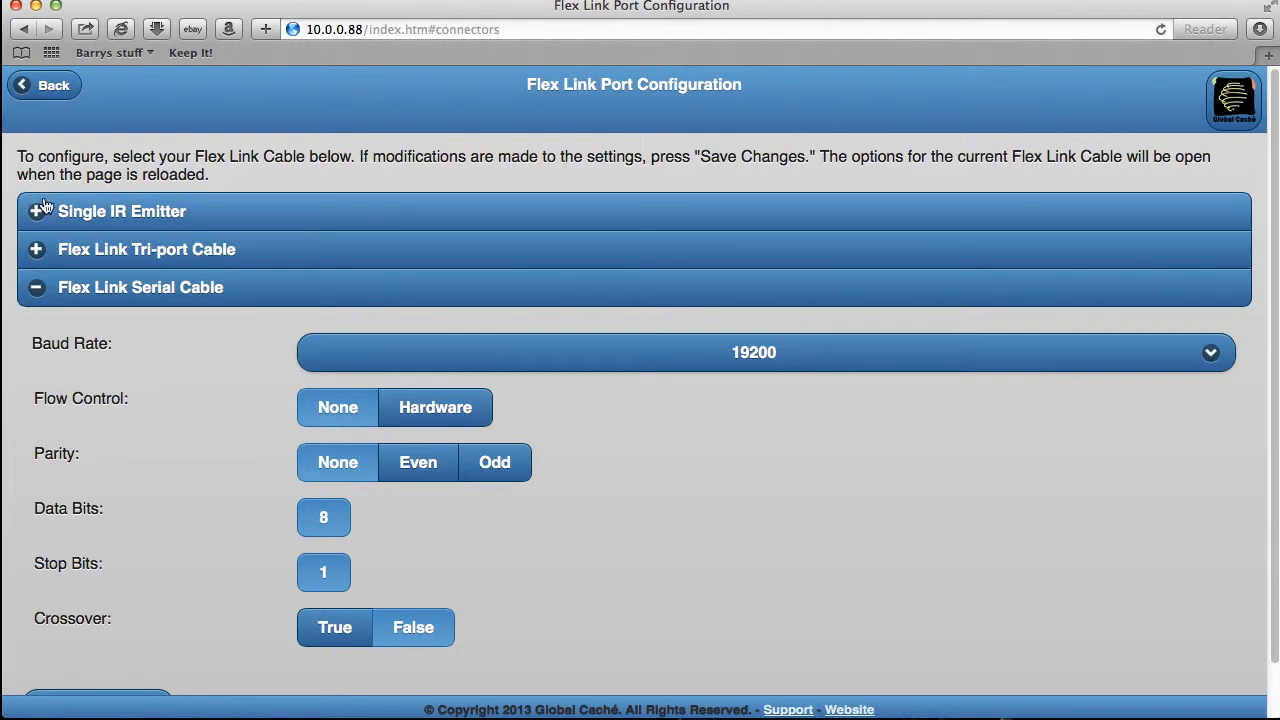
{"action": "mouse_move", "coordinate": [106, 248]}
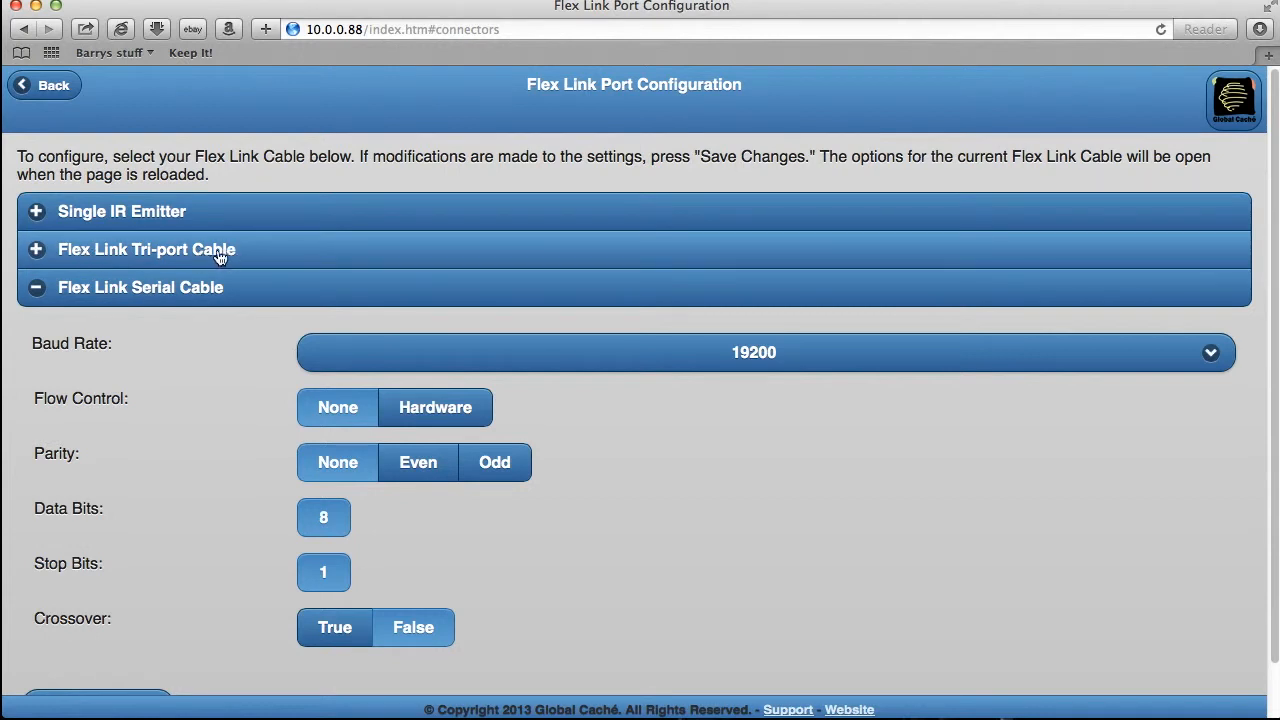
- Expand Flex Link Tri-port Cable and set Blaster Connected on IR3 to True
{"action": "left_click", "coordinate": [146, 248]}
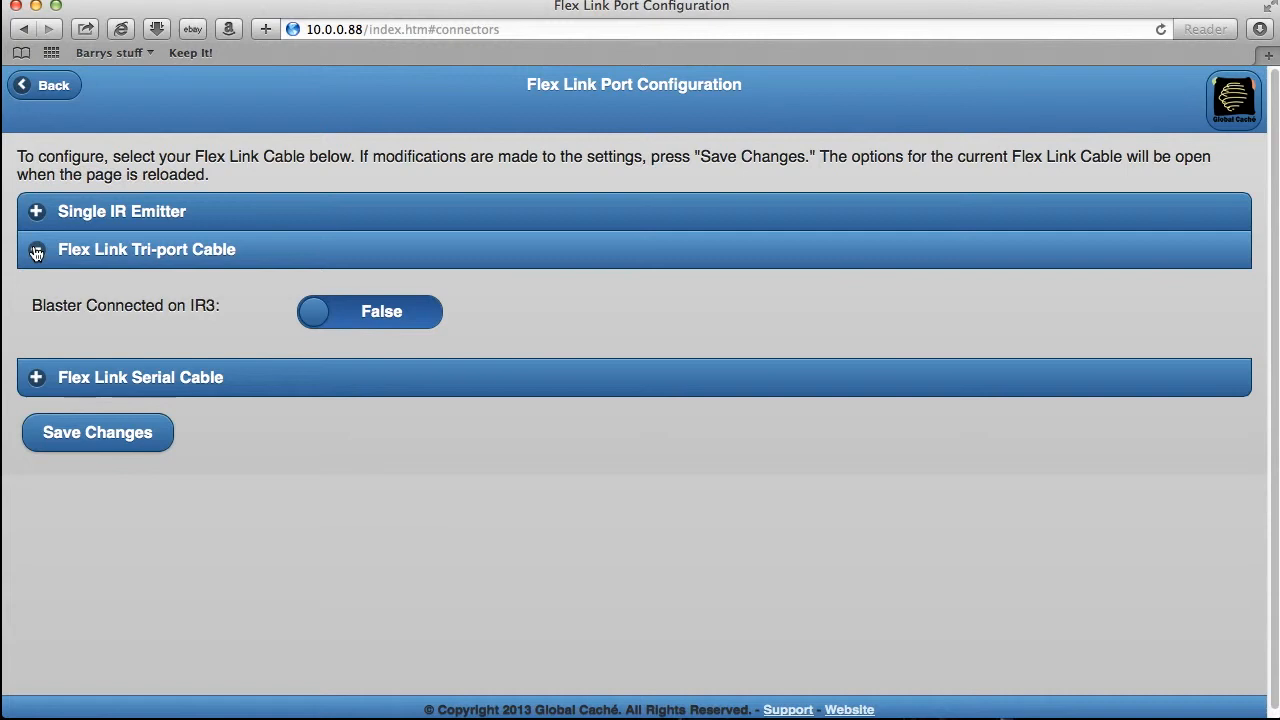
{"action": "left_click", "coordinate": [36, 248]}
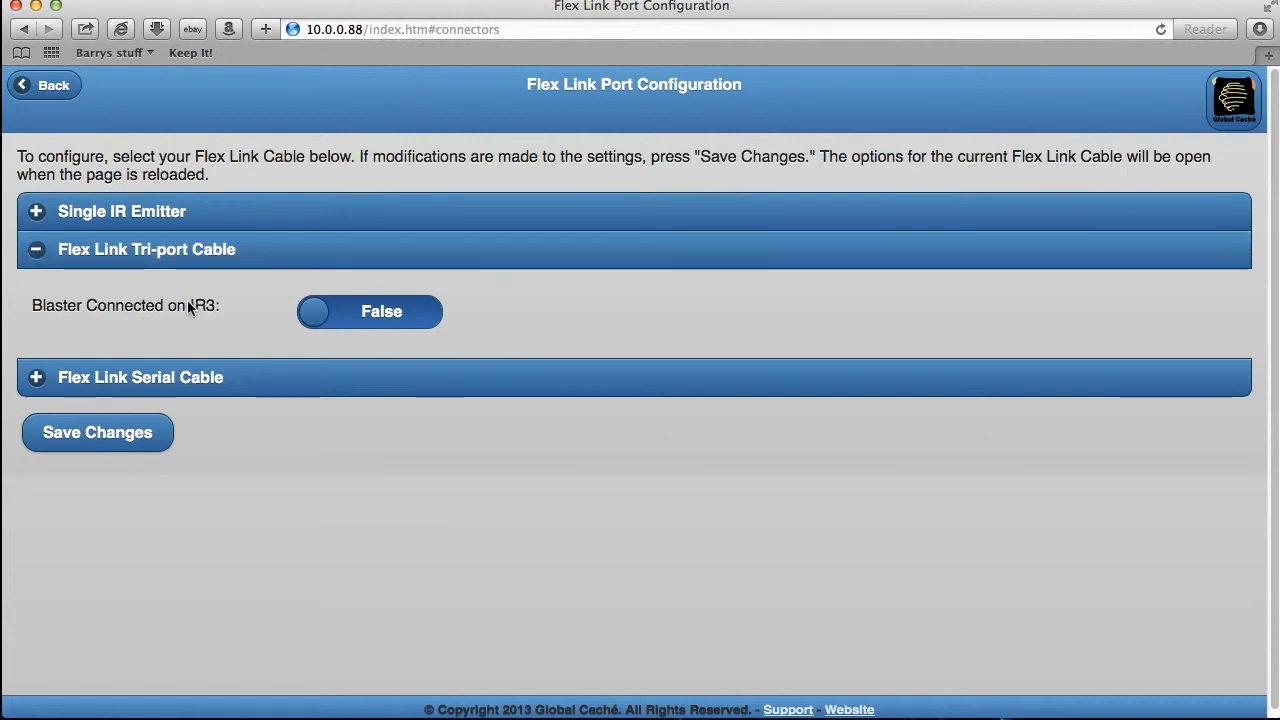
{"action": "mouse_move", "coordinate": [160, 304]}
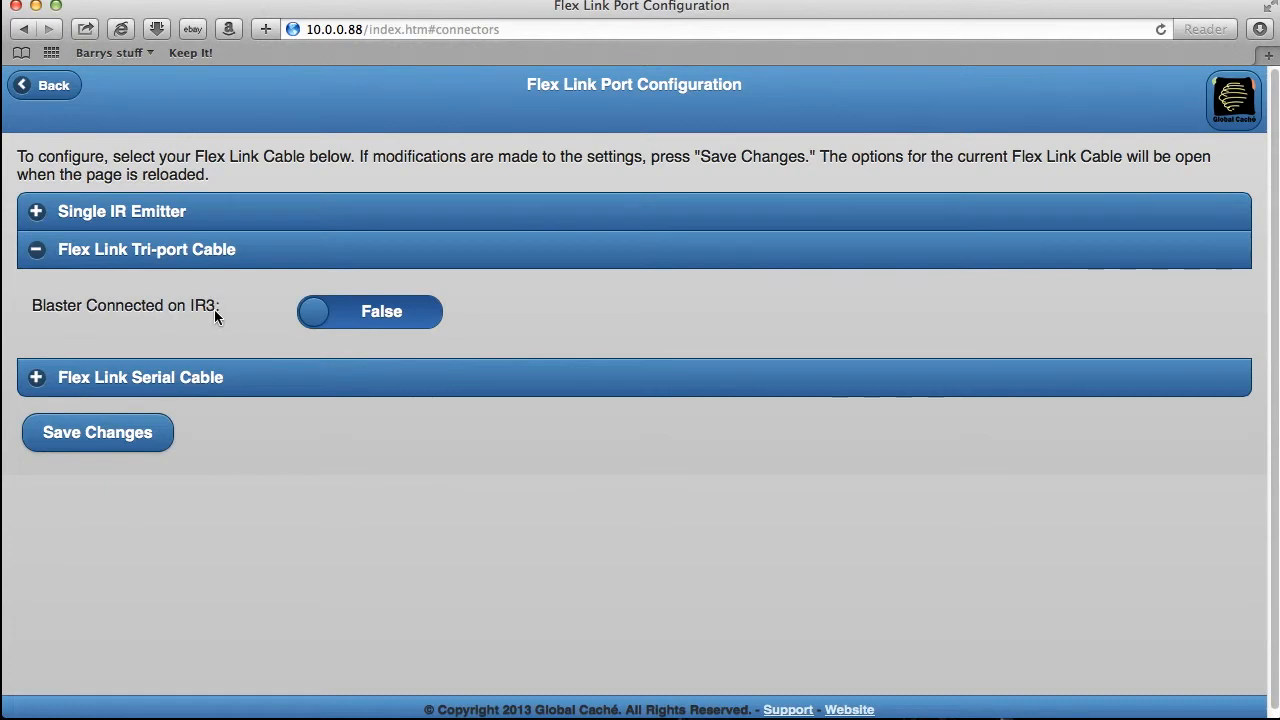
{"action": "mouse_move", "coordinate": [554, 288]}
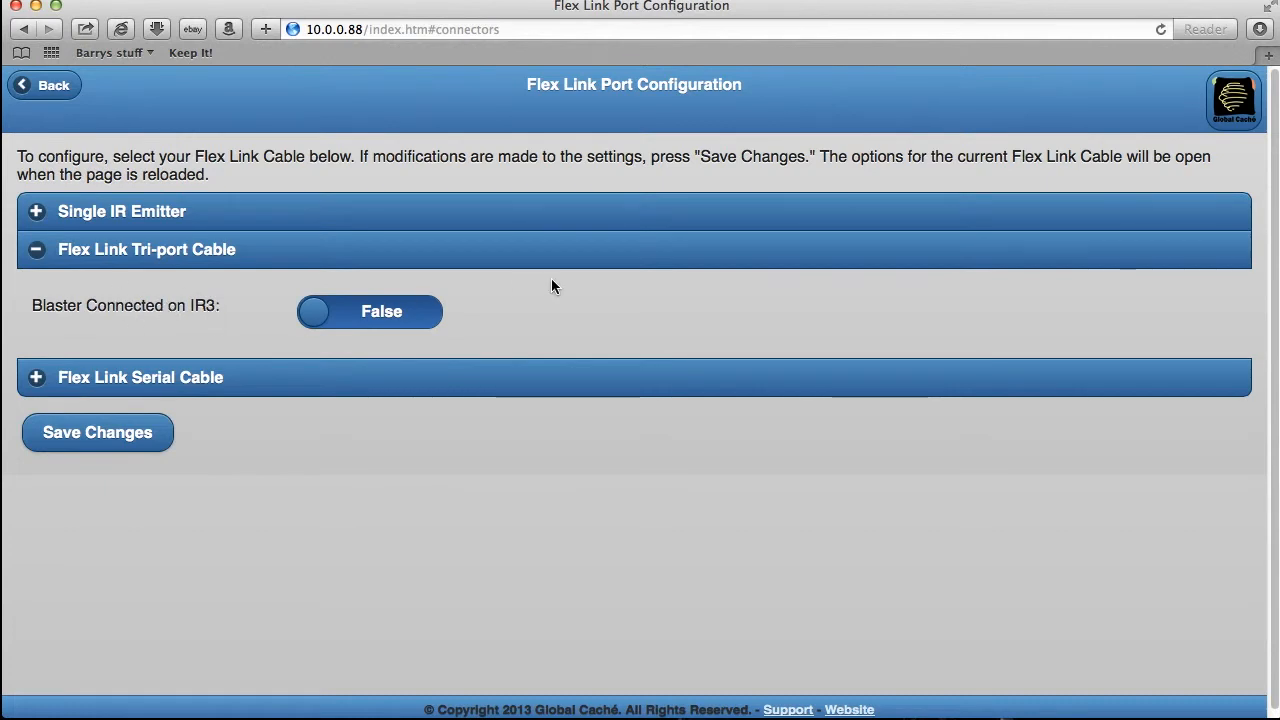
{"action": "left_click", "coordinate": [368, 312]}
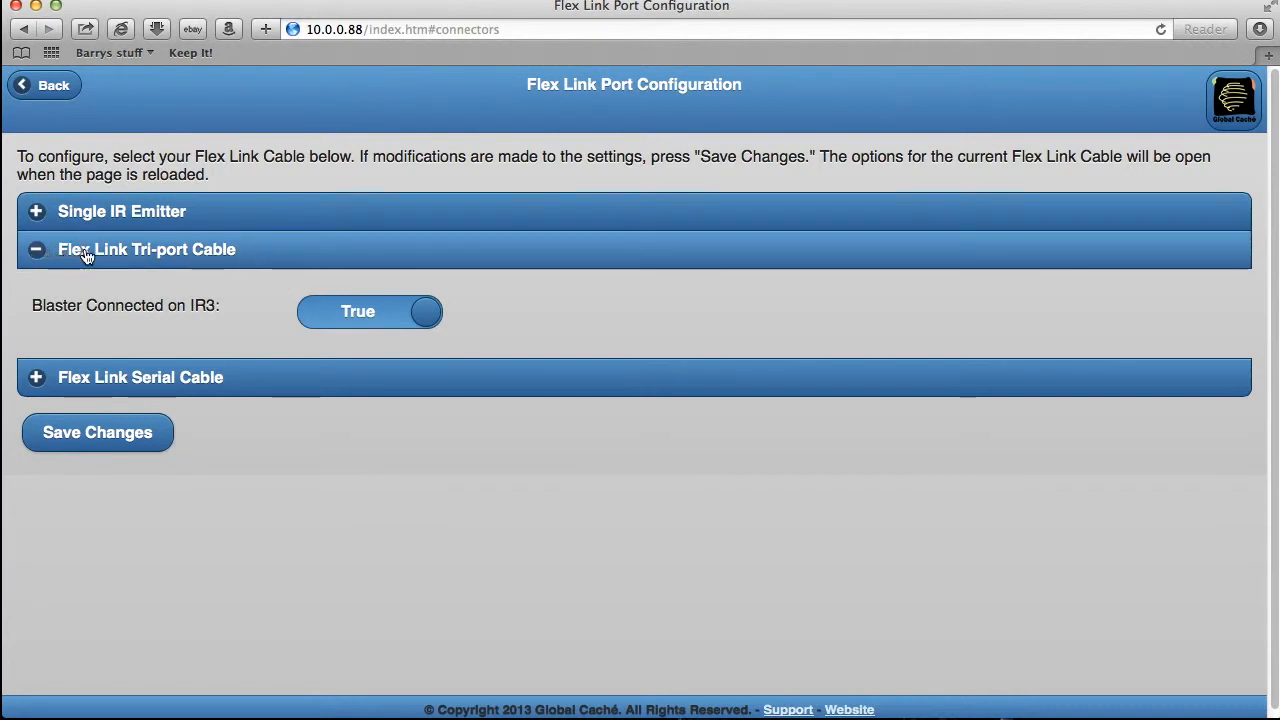
{"action": "mouse_move", "coordinate": [100, 300]}
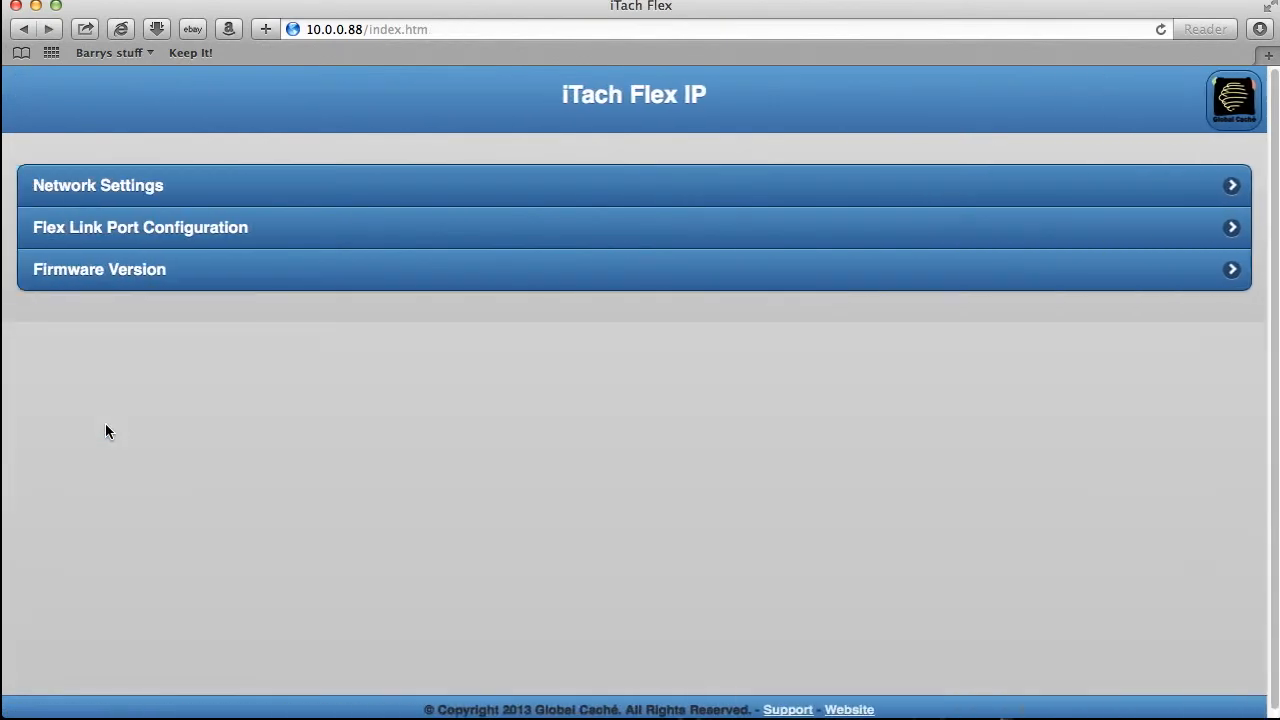
{"action": "mouse_move", "coordinate": [56, 260]}
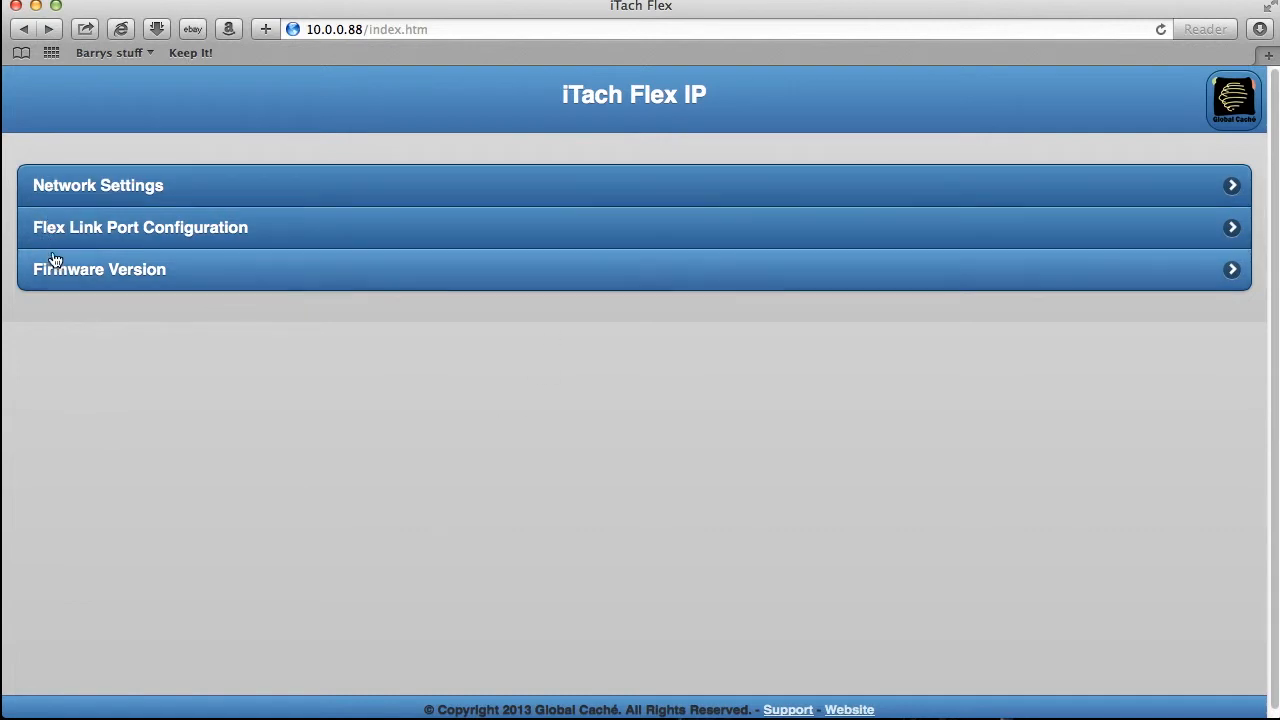
- View the Firmware Version page showing 710-3000-10
{"action": "left_click", "coordinate": [100, 268]}
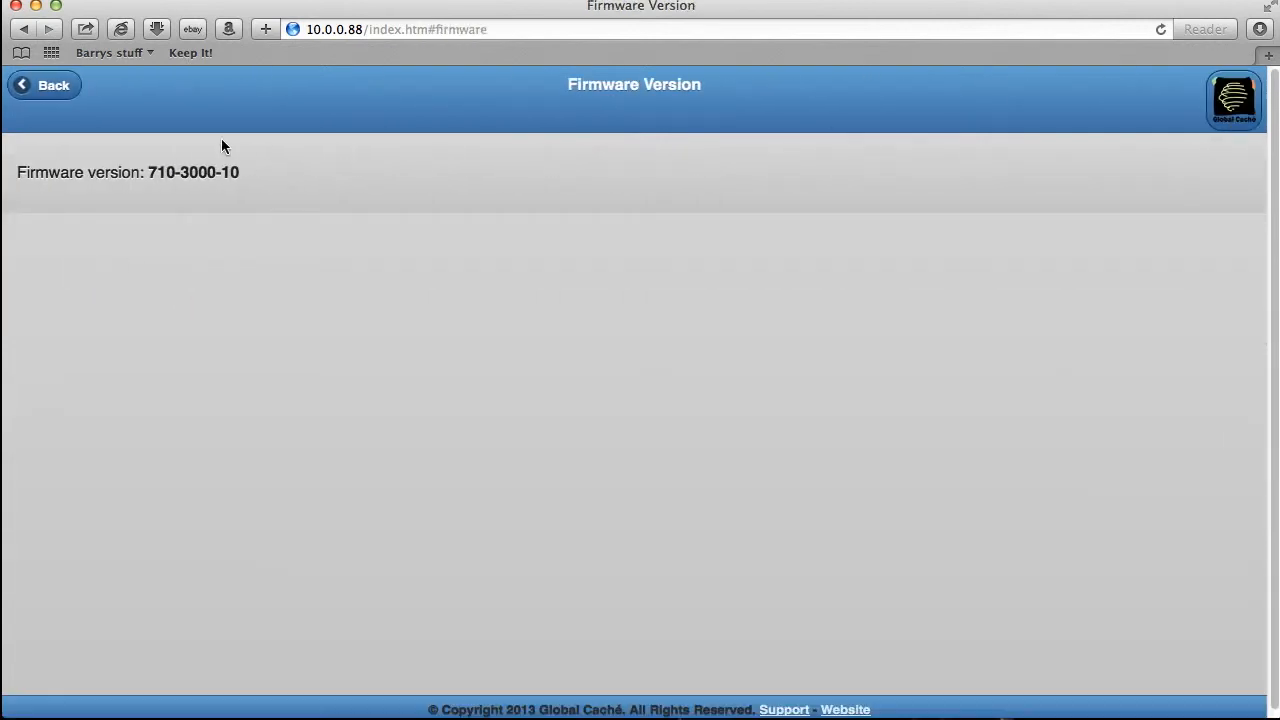
{"action": "mouse_move", "coordinate": [240, 192]}
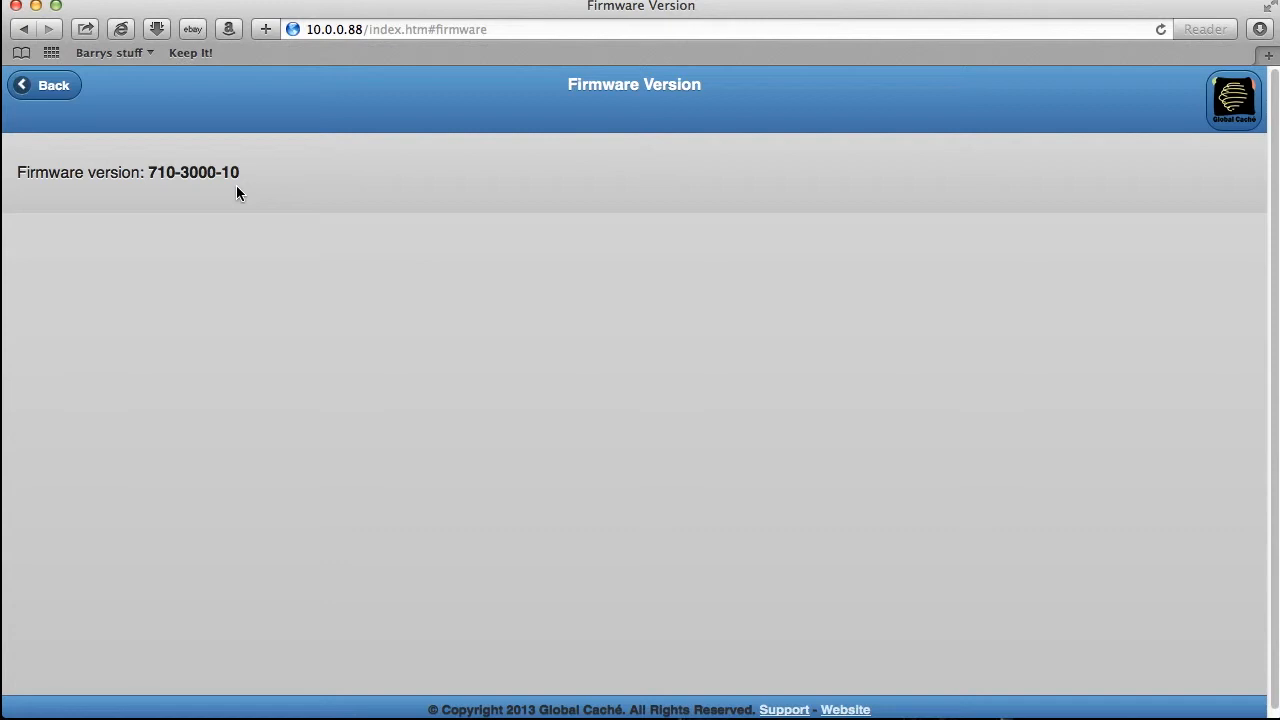
{"action": "mouse_move", "coordinate": [252, 204]}
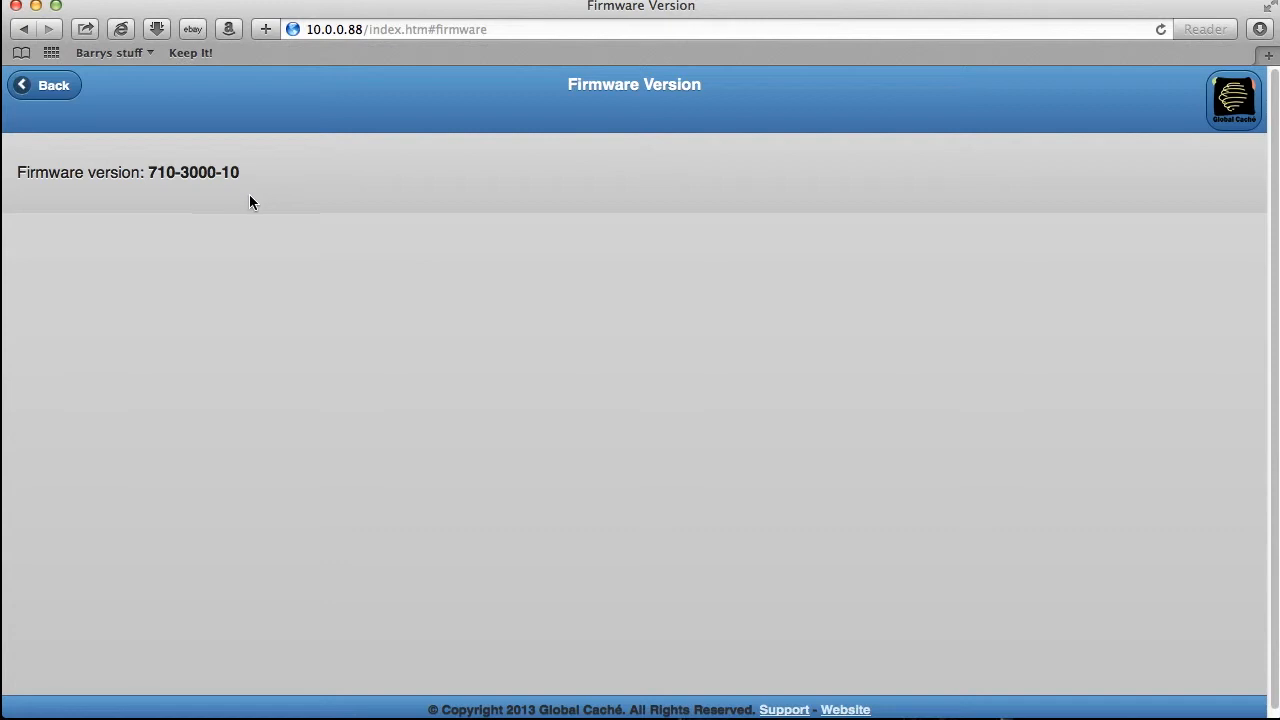
{"action": "mouse_move", "coordinate": [268, 190]}
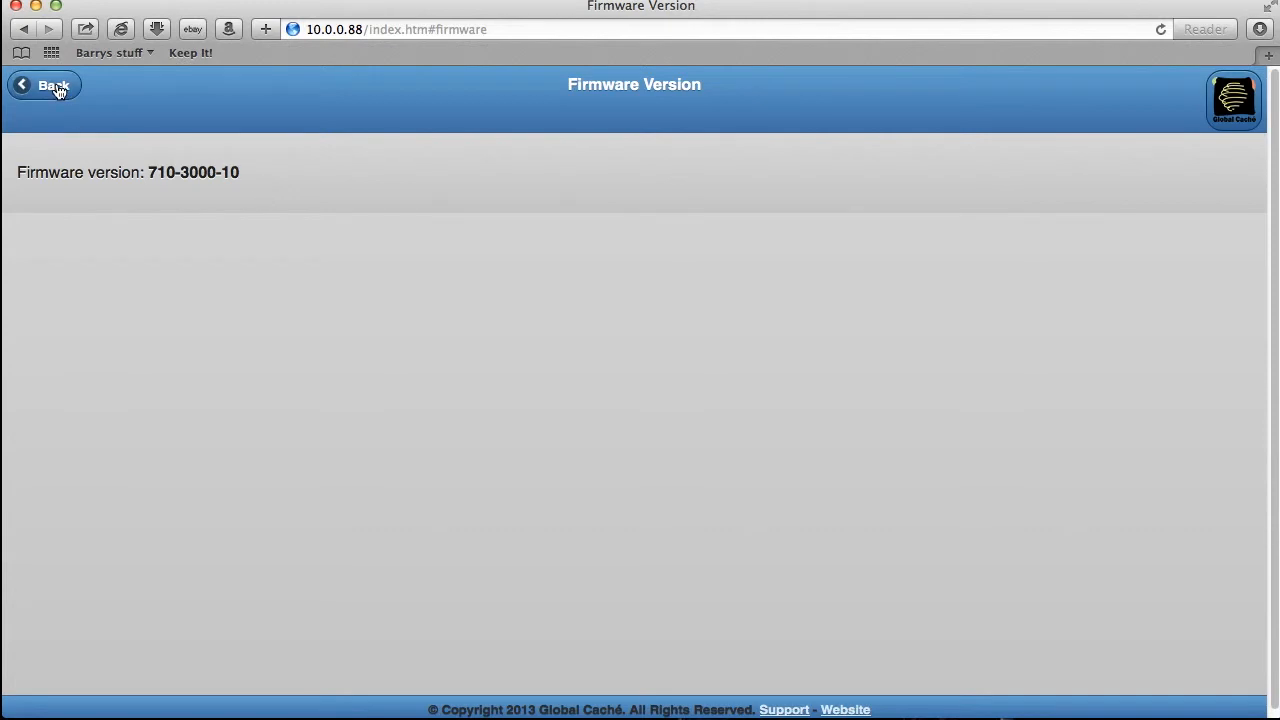
- Recheck Network Settings from the main menu and return to it
{"action": "left_click", "coordinate": [44, 84]}
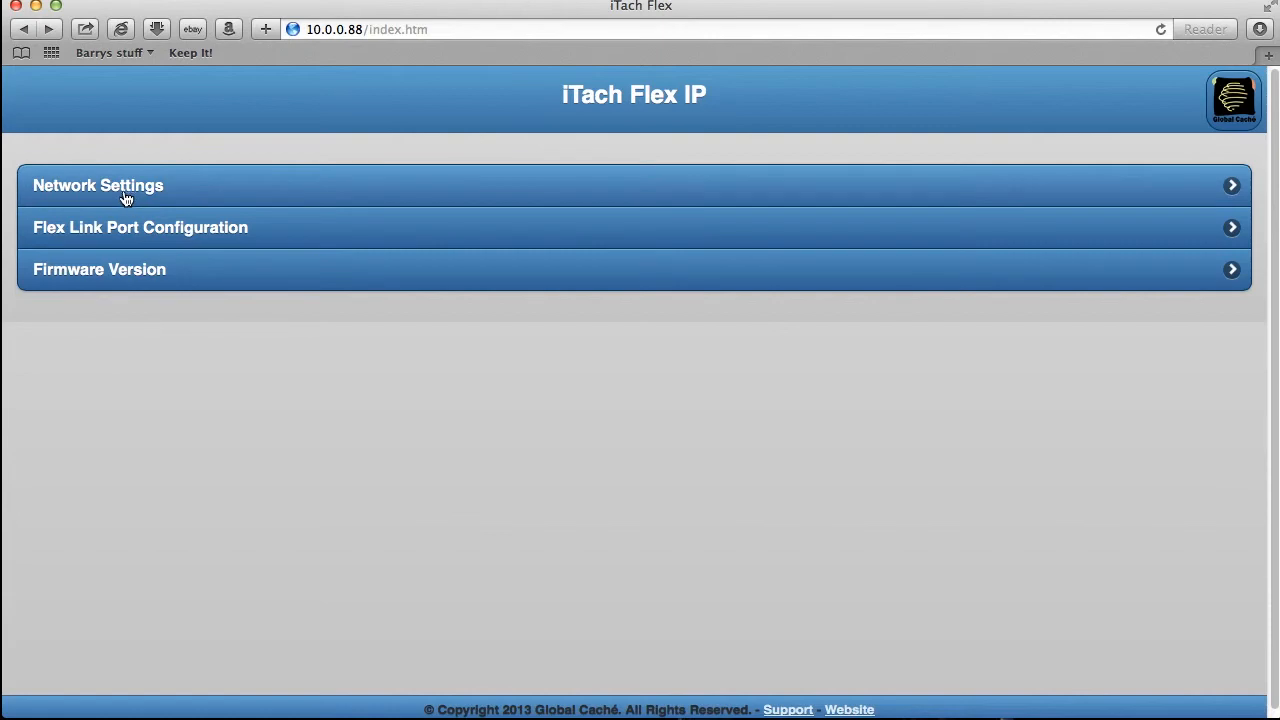
{"action": "left_click", "coordinate": [98, 184]}
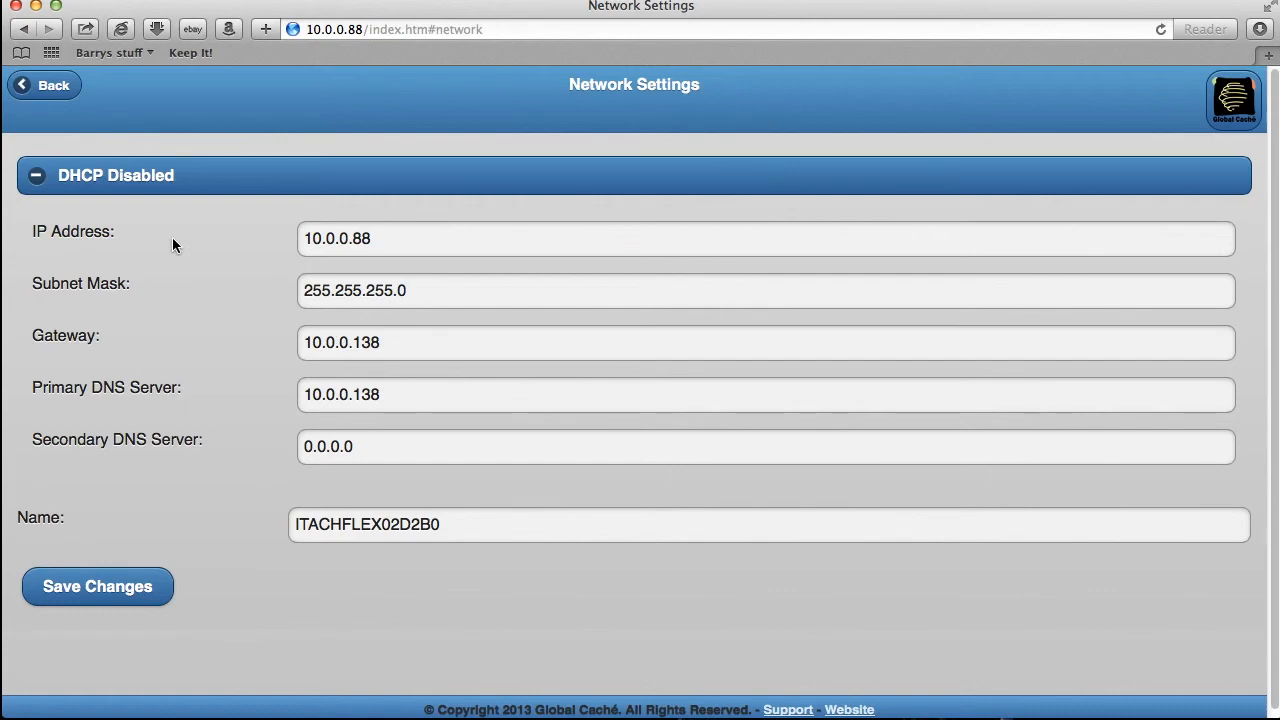
{"action": "mouse_move", "coordinate": [156, 212]}
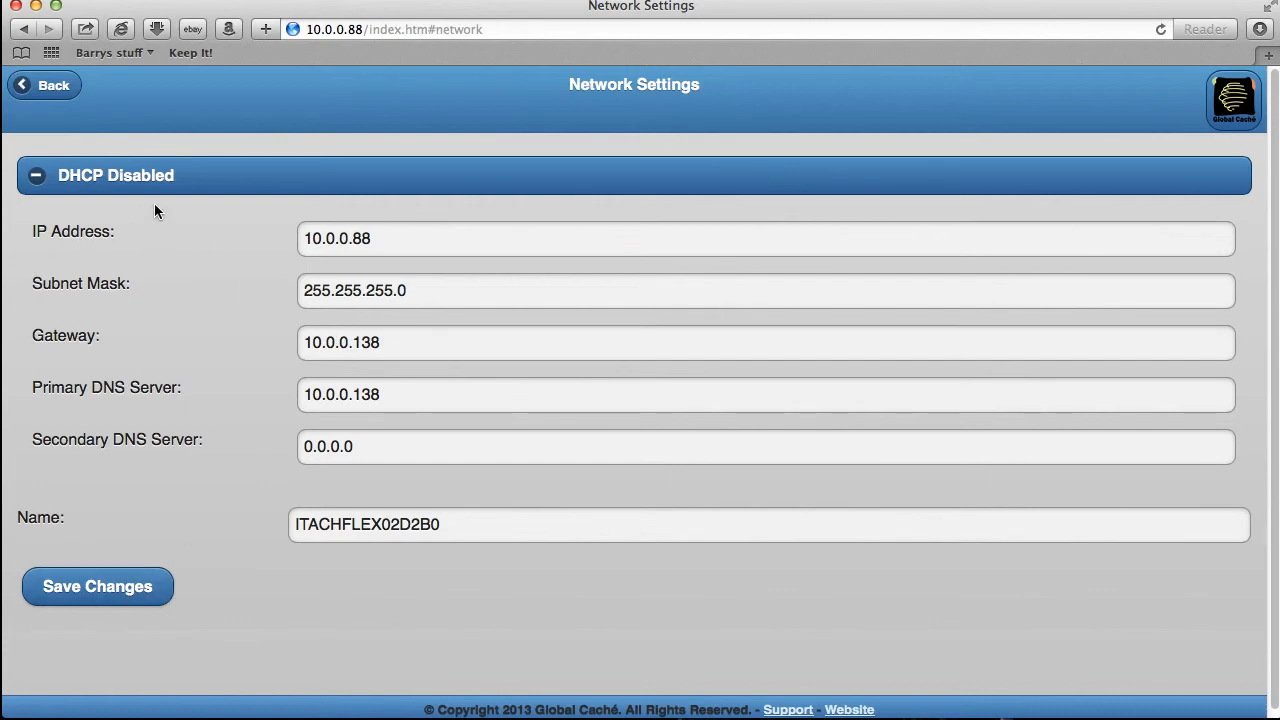
{"action": "left_click", "coordinate": [44, 84]}
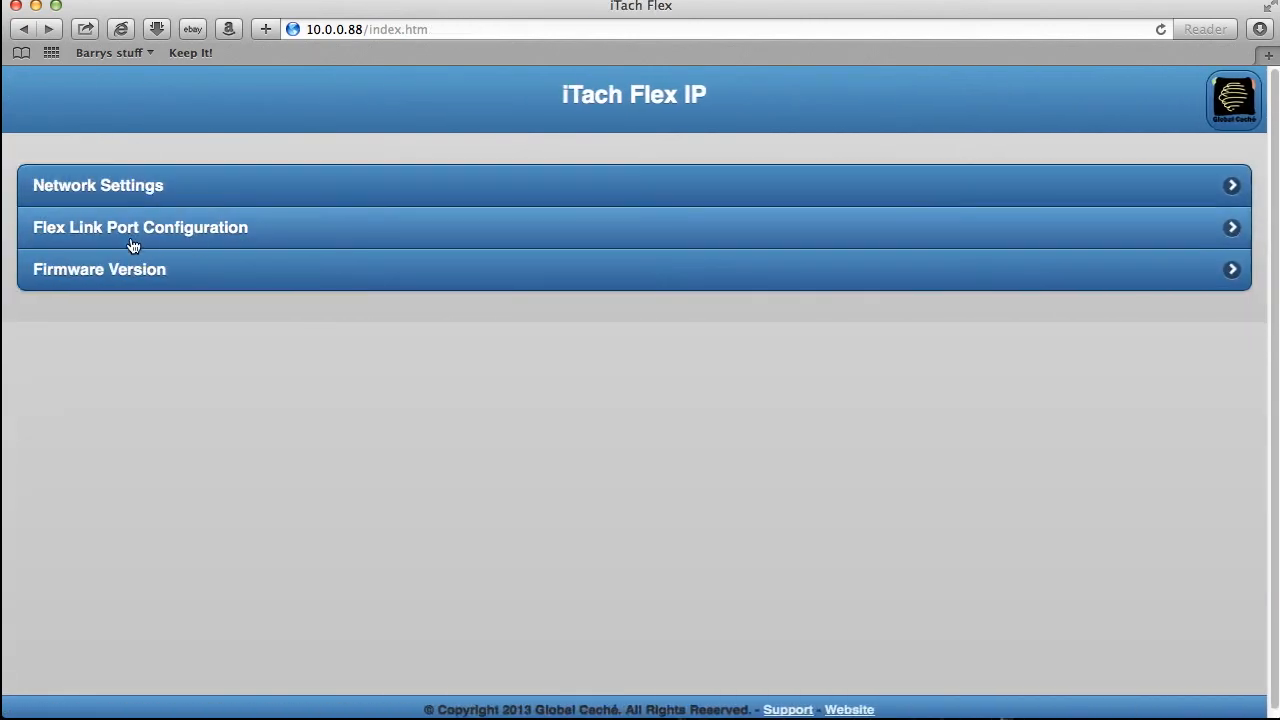
- In Flex Link Port Configuration, confirm Blaster on IR3 is True and save changes
{"action": "left_click", "coordinate": [140, 228]}
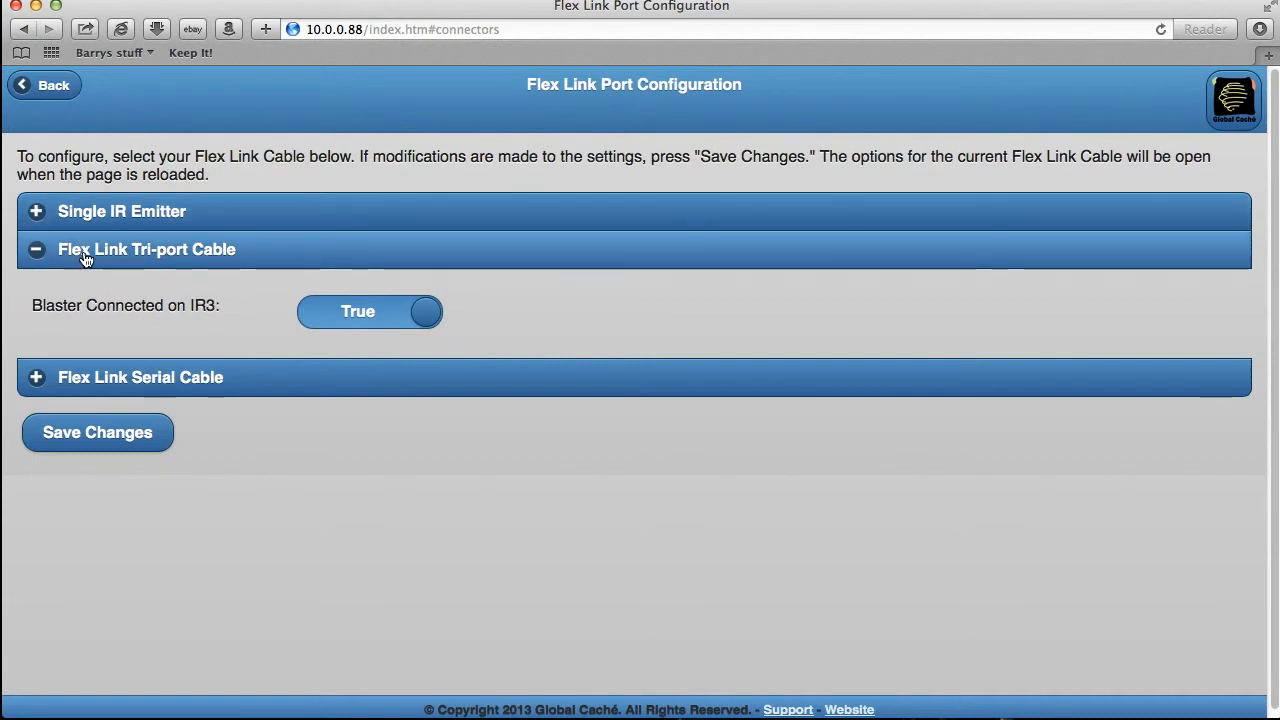
{"action": "mouse_move", "coordinate": [236, 260]}
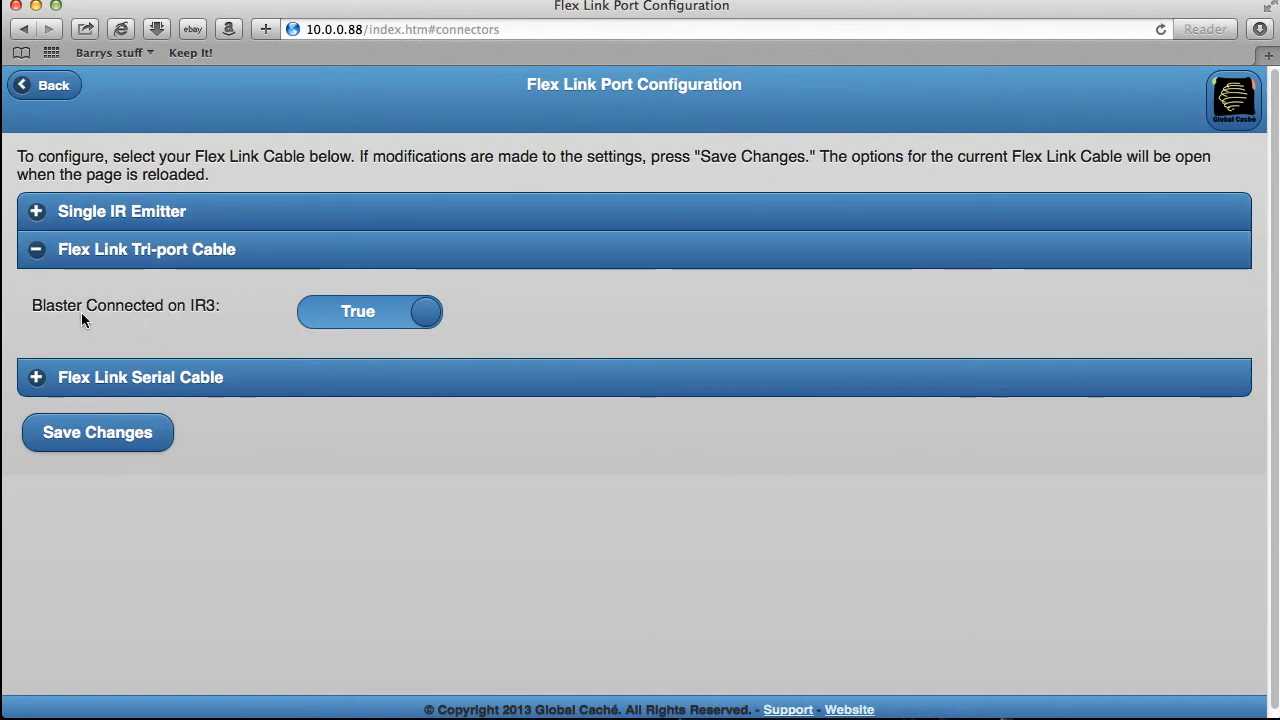
{"action": "mouse_move", "coordinate": [422, 316]}
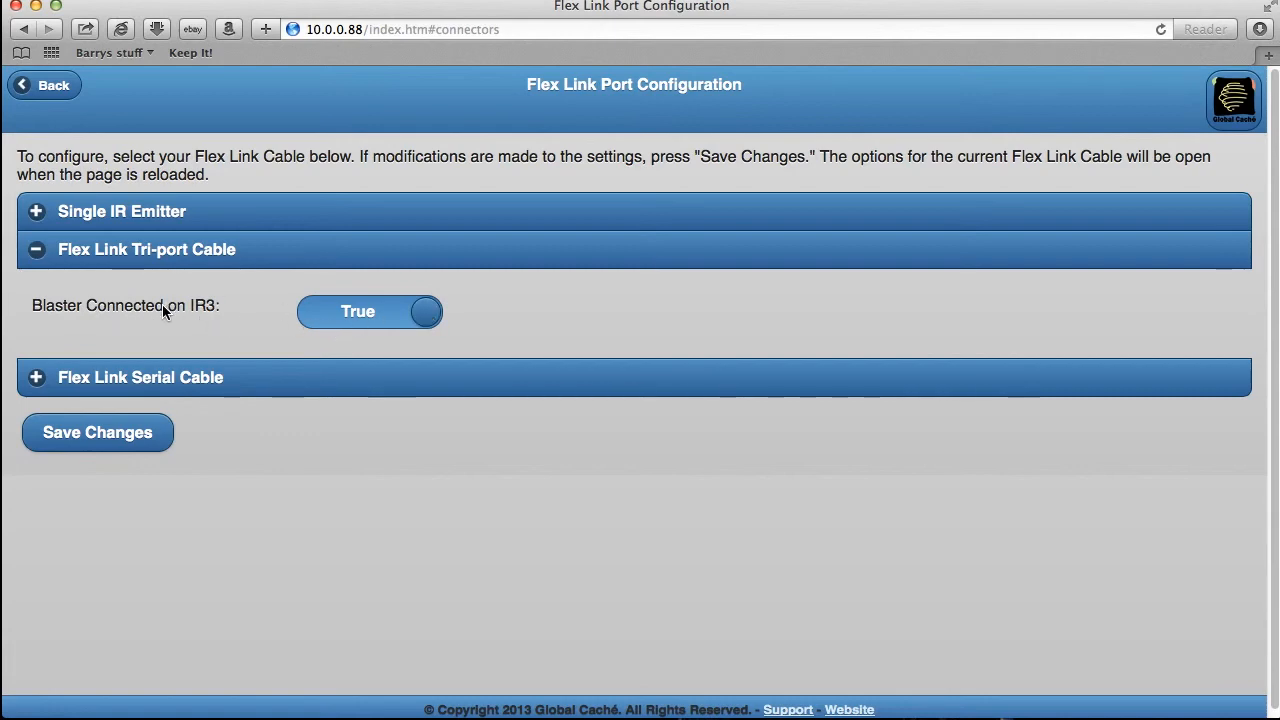
{"action": "left_click", "coordinate": [368, 312]}
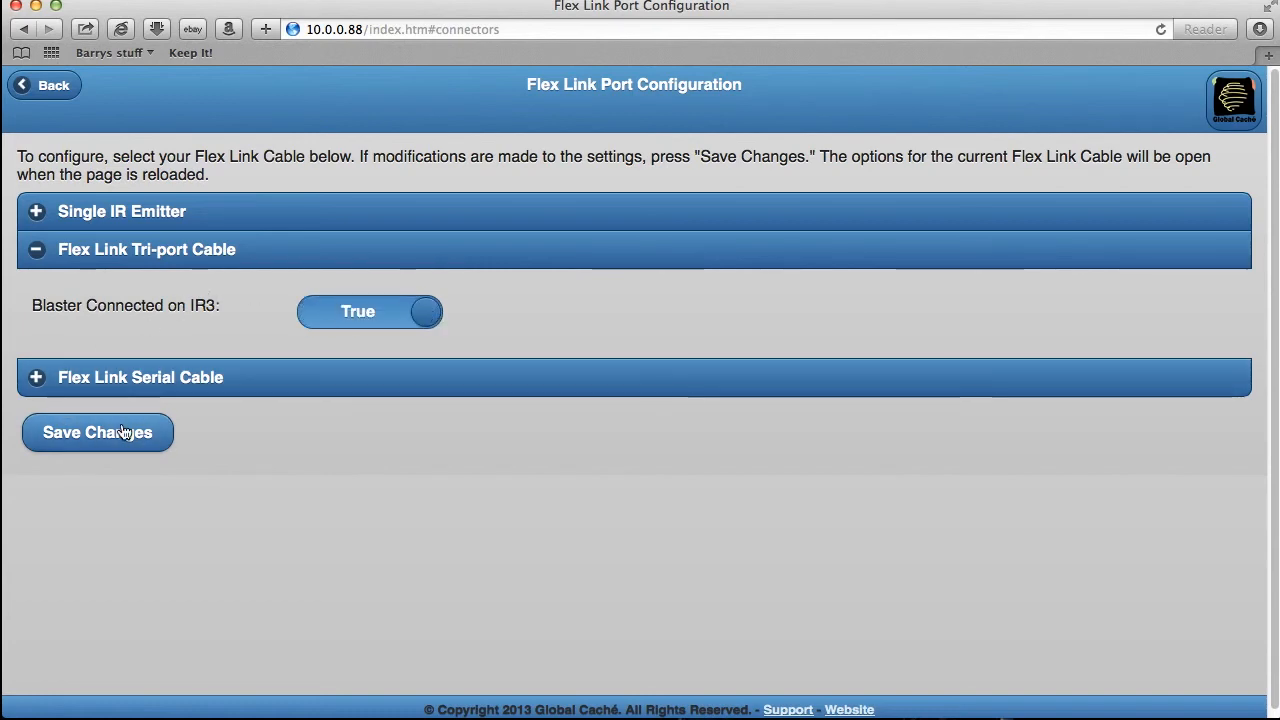
{"action": "left_click", "coordinate": [96, 432]}
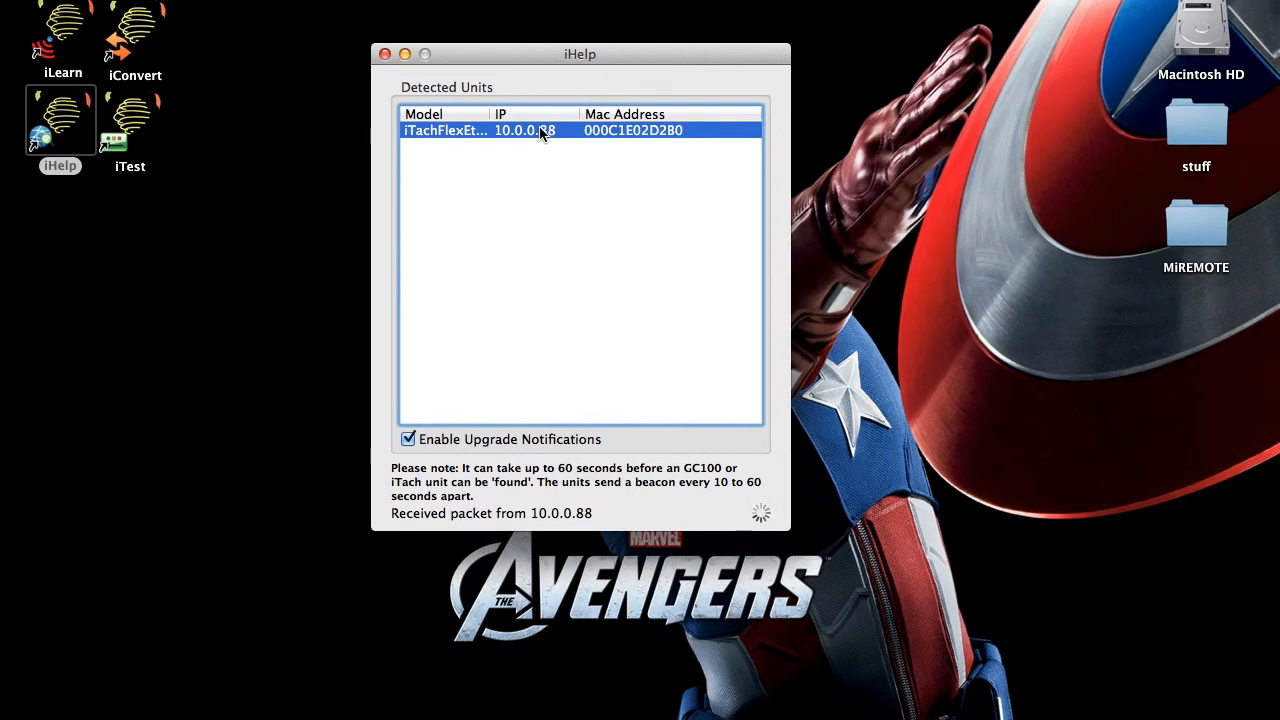
- Position the iHelp window to show the iTachFlex detected at 10.0.0.88
{"action": "left_click_drag", "start_coordinate": [580, 54], "coordinate": [672, 36]}
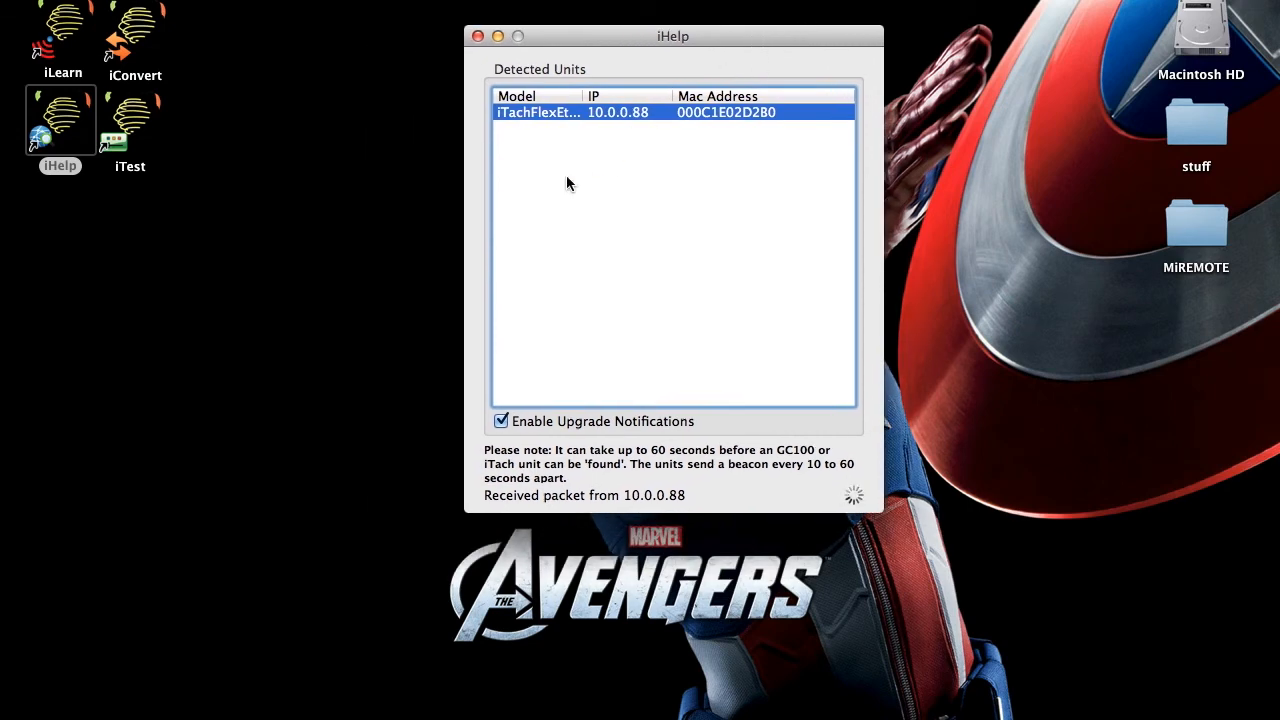